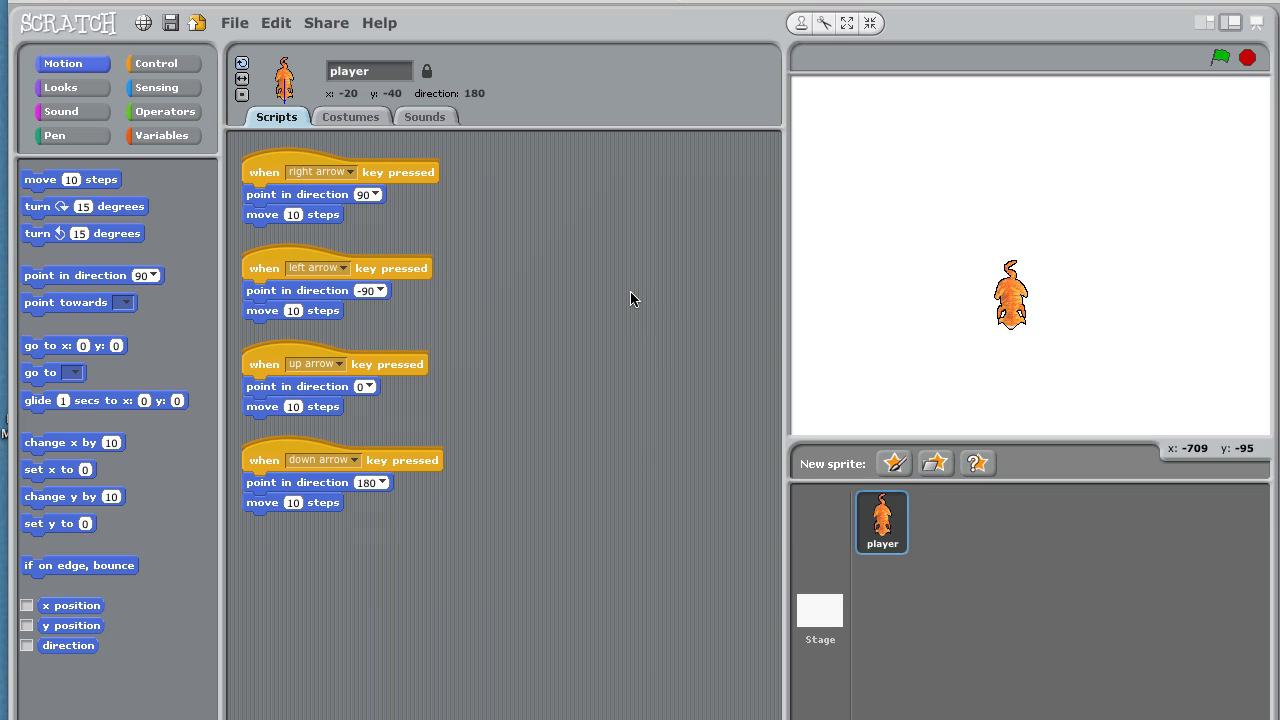
{"action": "mouse_move", "coordinate": [644, 316]}
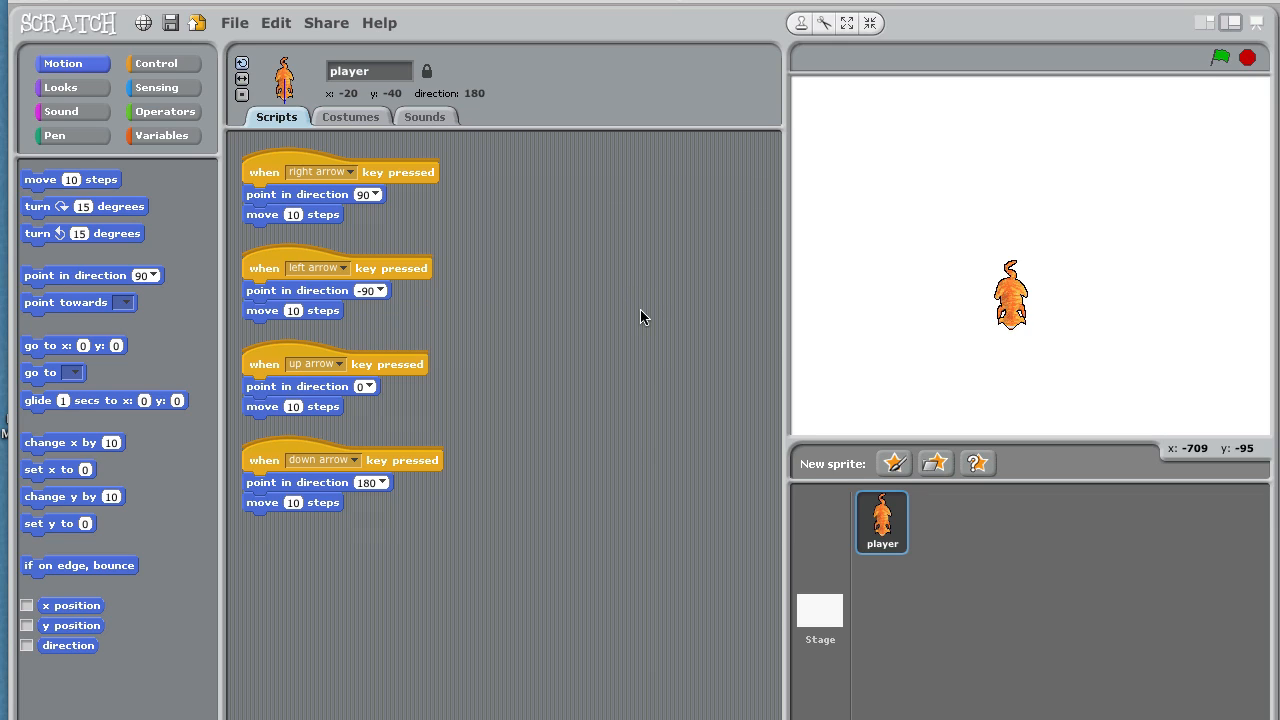
{"action": "mouse_move", "coordinate": [812, 636]}
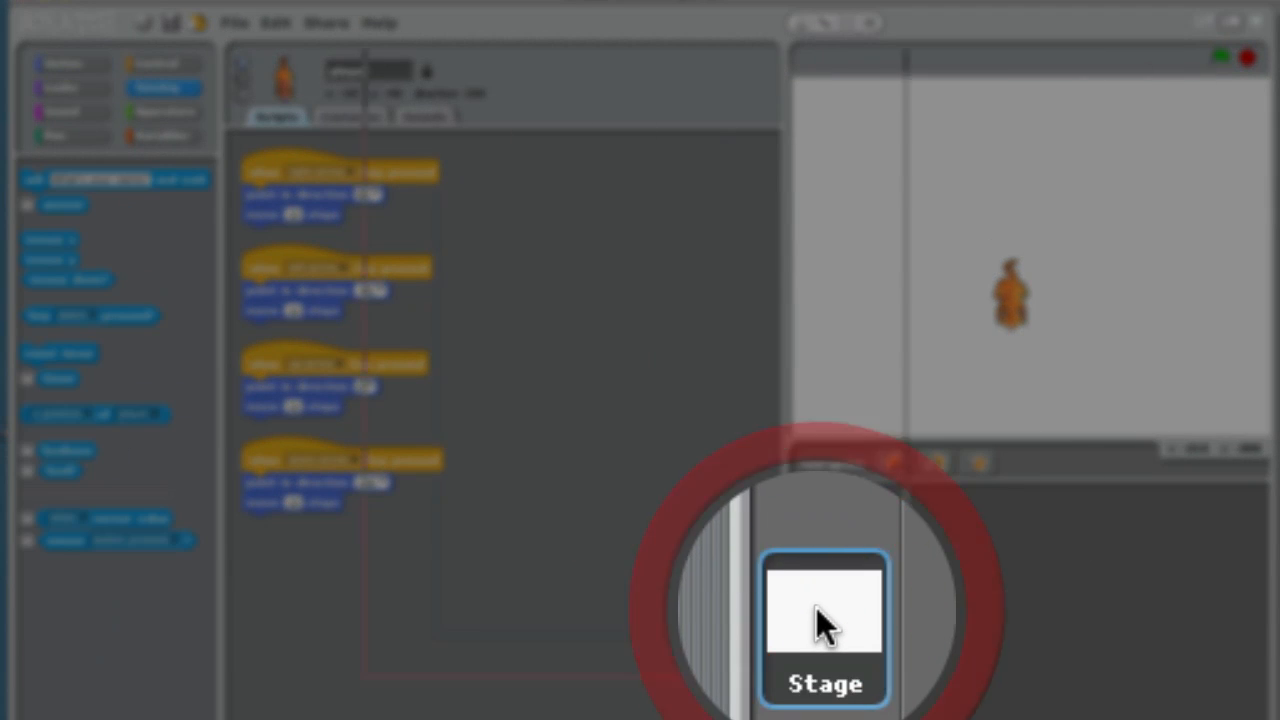
Select the Stage in the sprite list to work on its background
{"action": "left_click", "coordinate": [824, 616]}
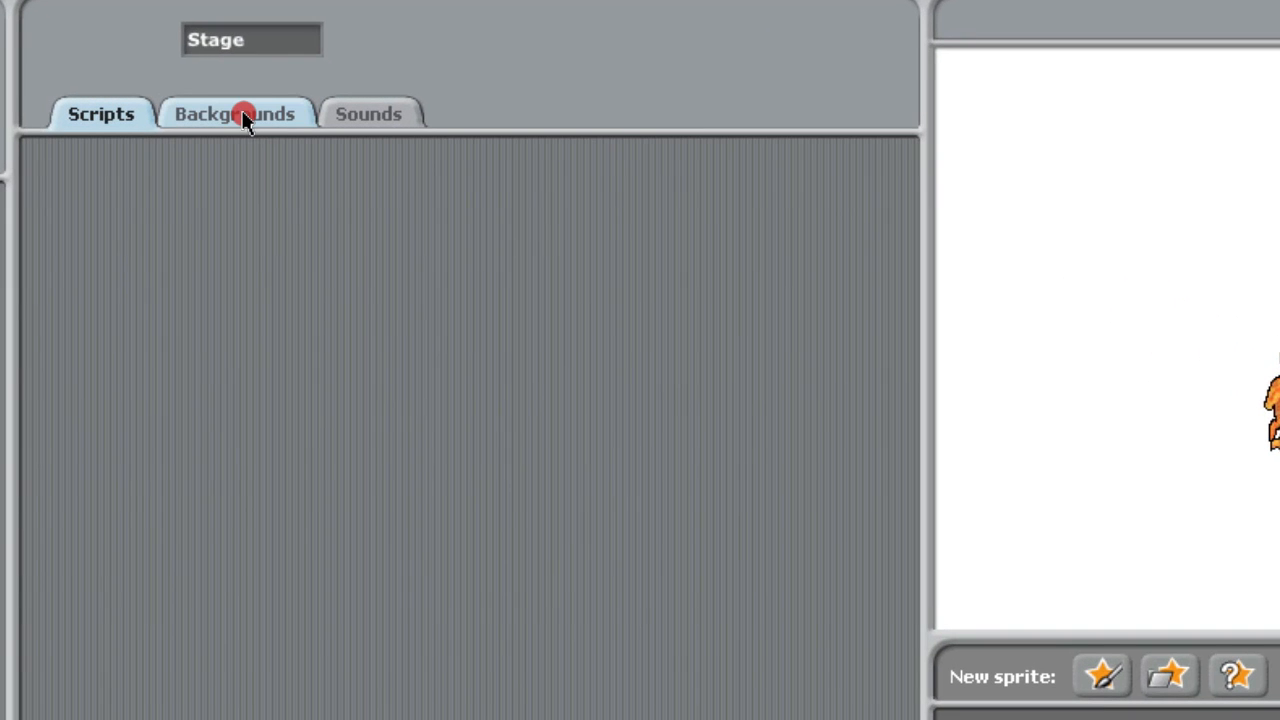
Show the Stage's backgrounds and edit background1 in the Paint Editor
{"action": "left_click", "coordinate": [236, 112]}
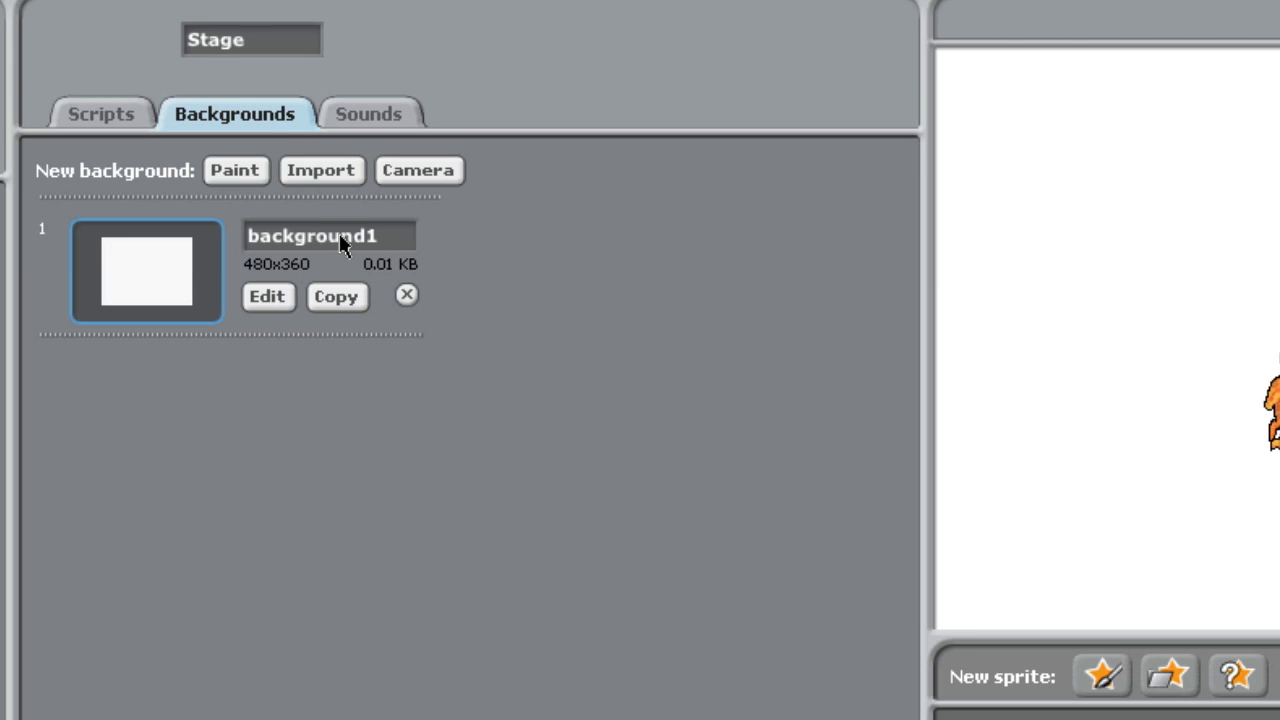
{"action": "mouse_move", "coordinate": [352, 176]}
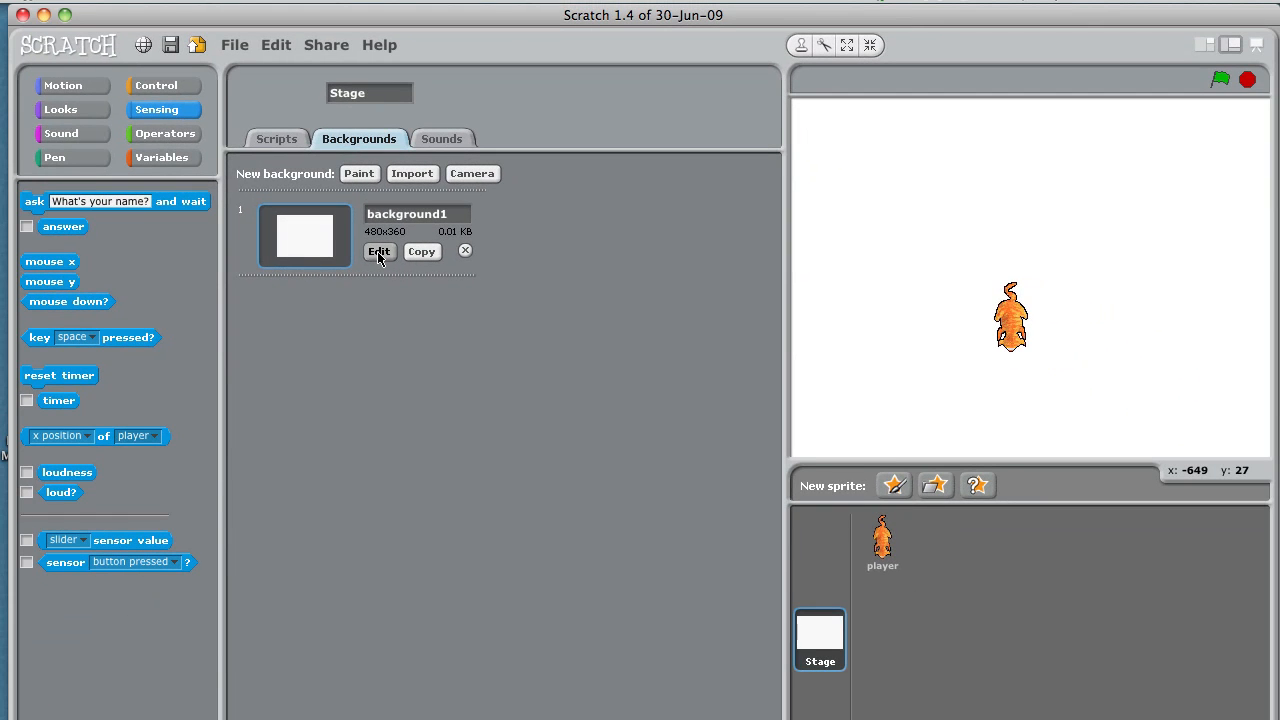
{"action": "left_click", "coordinate": [380, 252]}
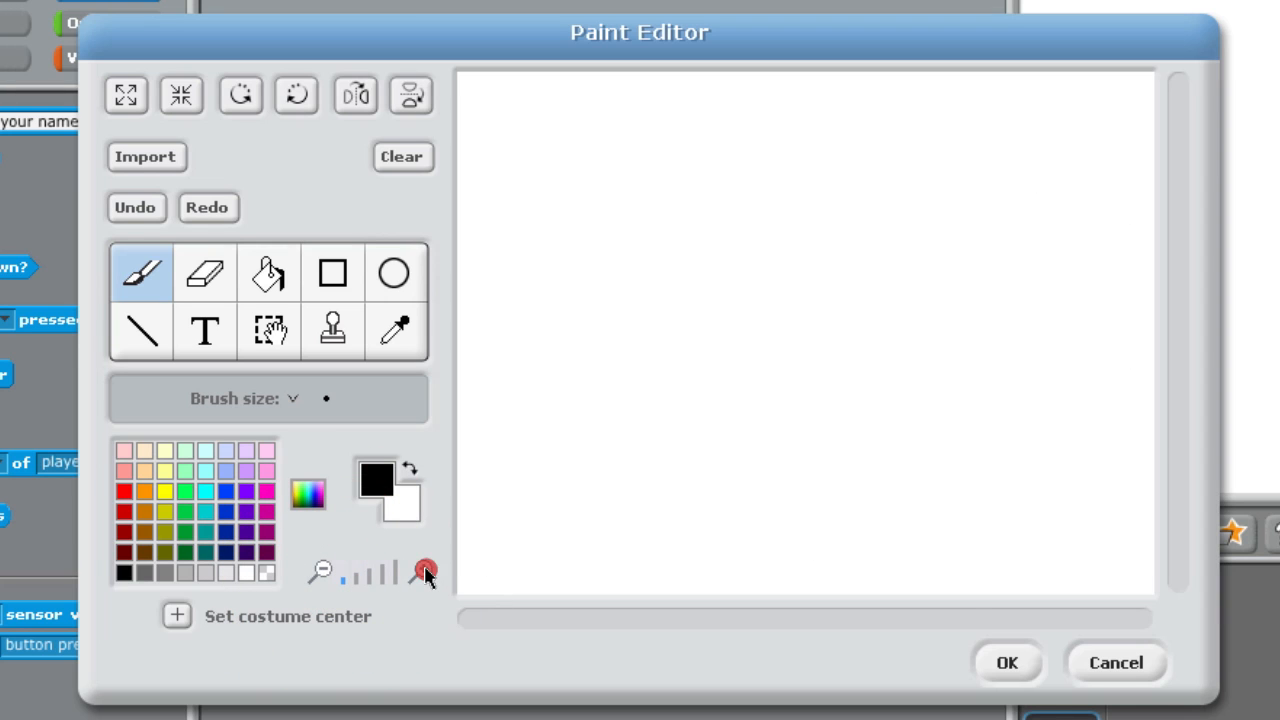
Clear background1 so the whole canvas is transparent, viewed at full size
{"action": "left_click", "coordinate": [424, 568]}
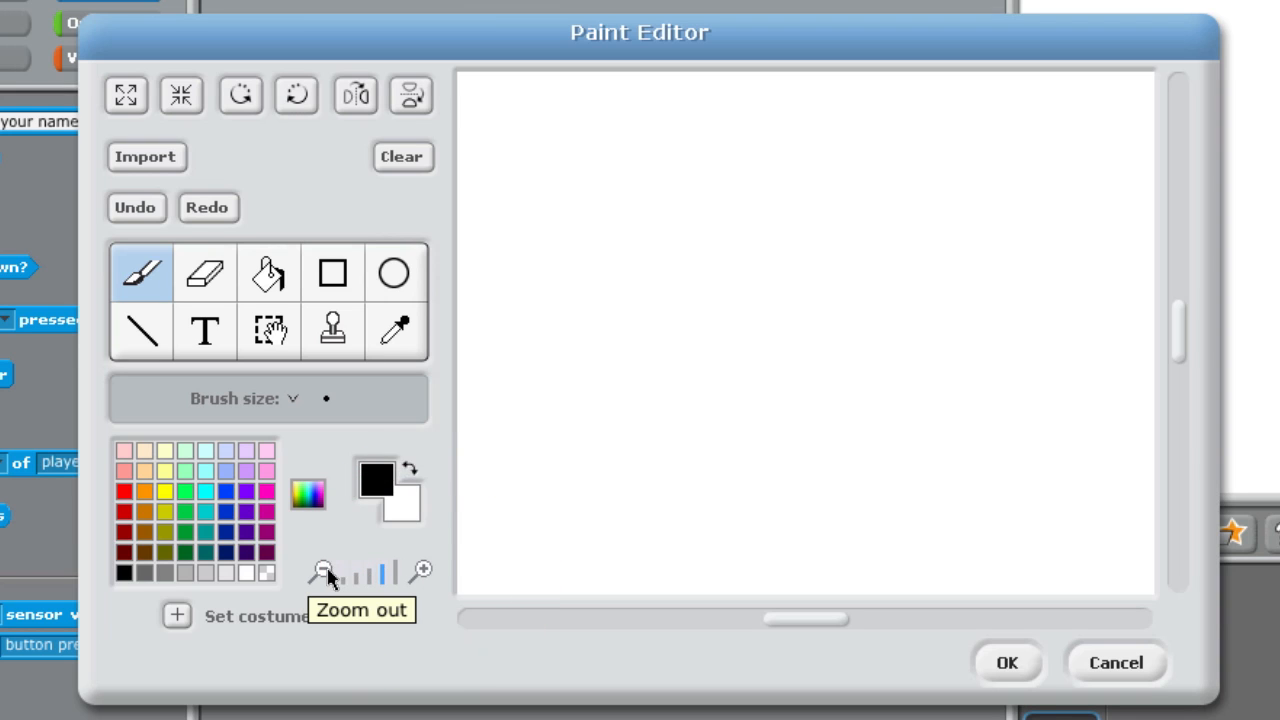
{"action": "mouse_move", "coordinate": [376, 176]}
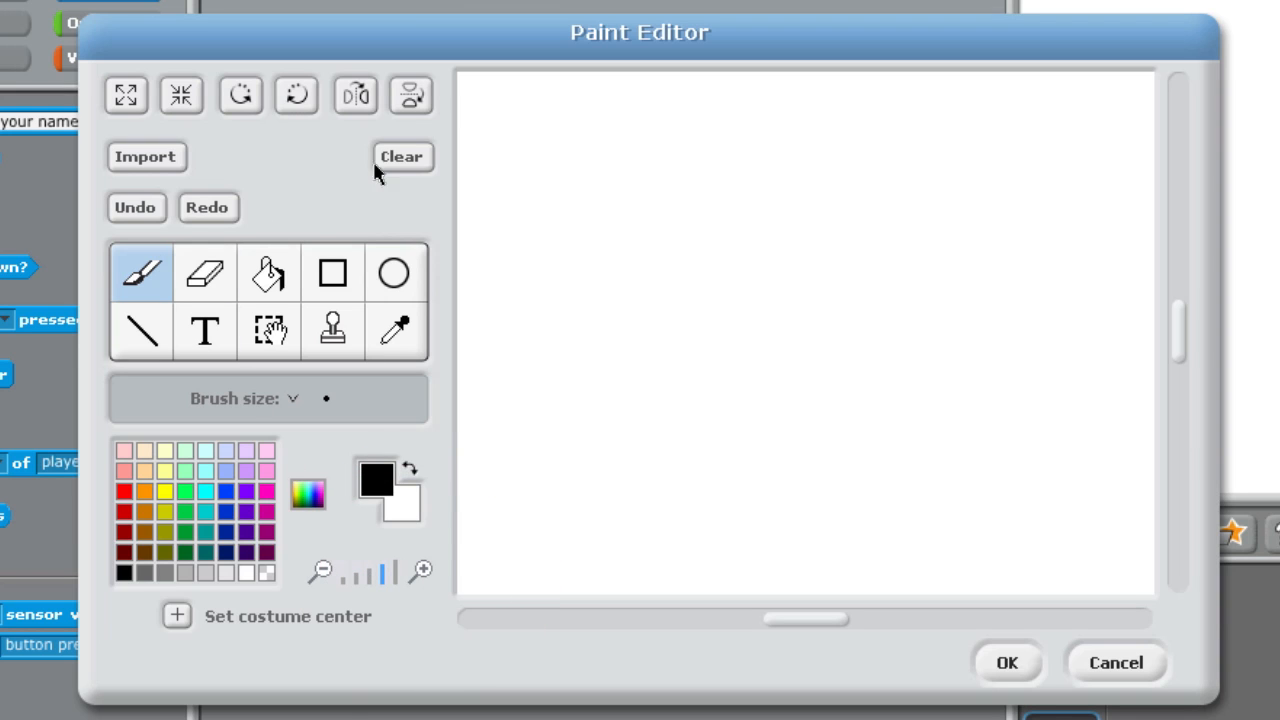
{"action": "left_click", "coordinate": [402, 156]}
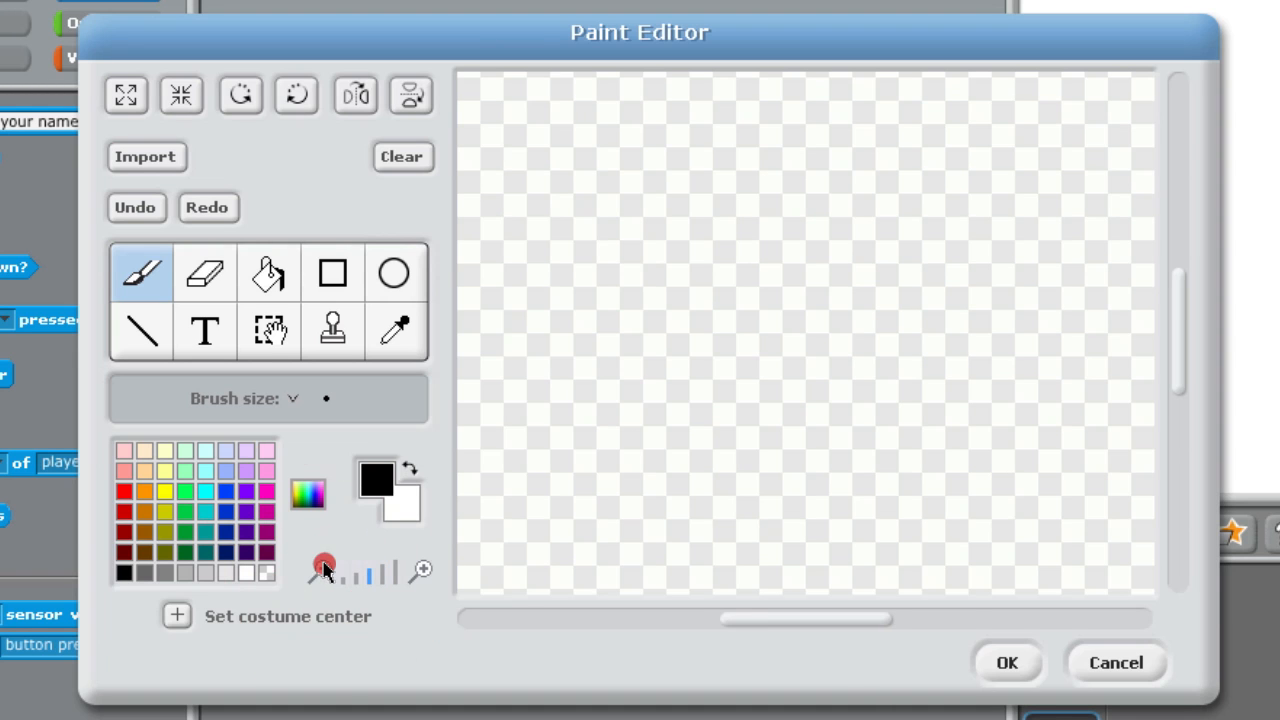
{"action": "left_click", "coordinate": [314, 568]}
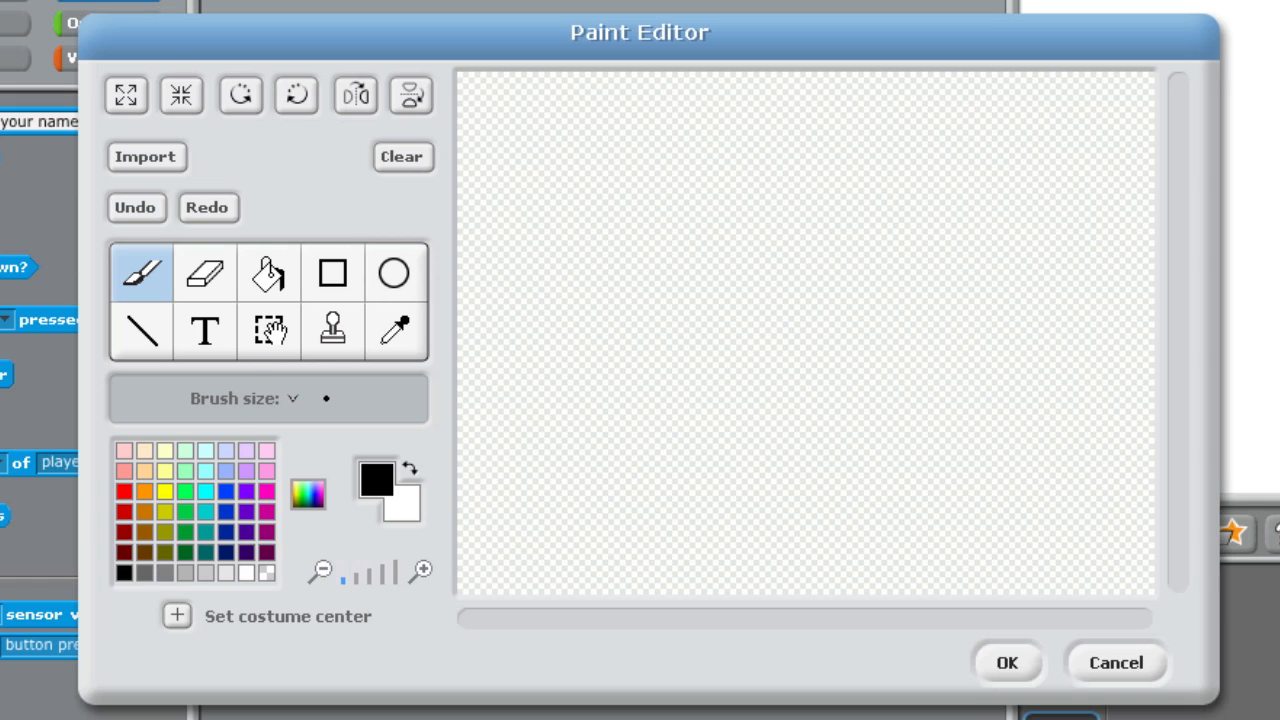
Draw a thick blue outline rectangle framing the edges of the background canvas
{"action": "left_click", "coordinate": [296, 400]}
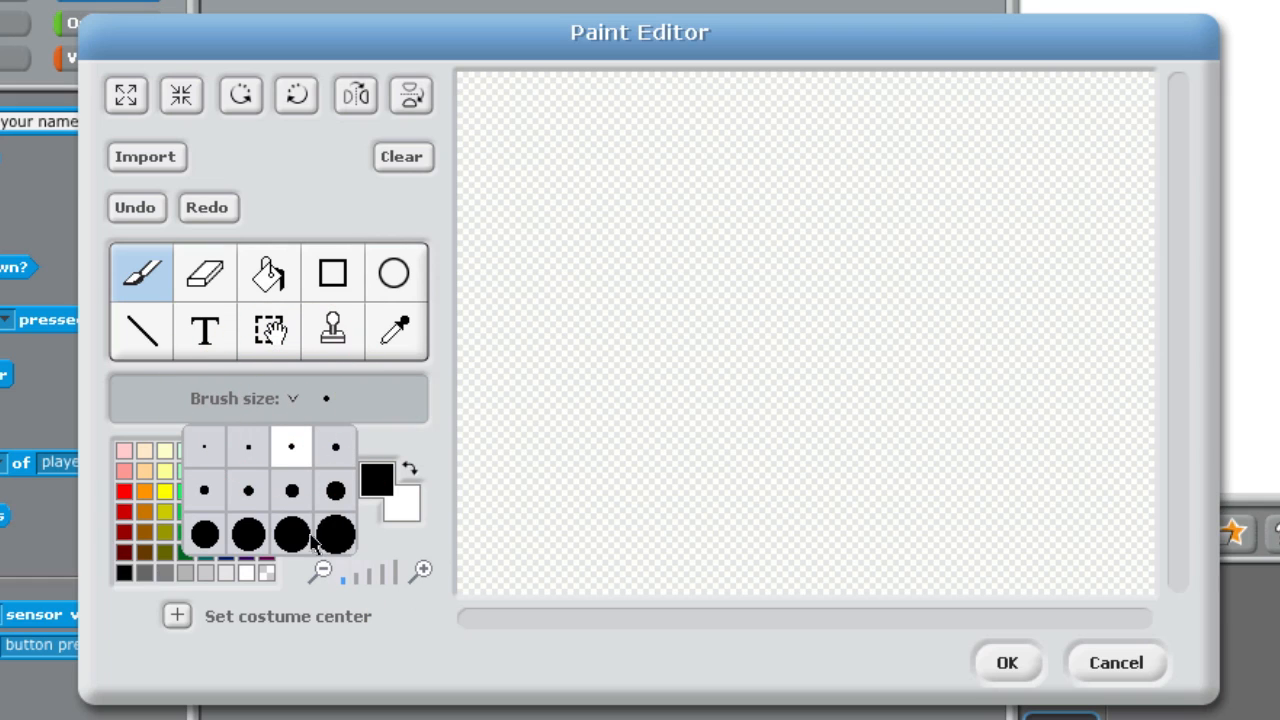
{"action": "mouse_move", "coordinate": [304, 418]}
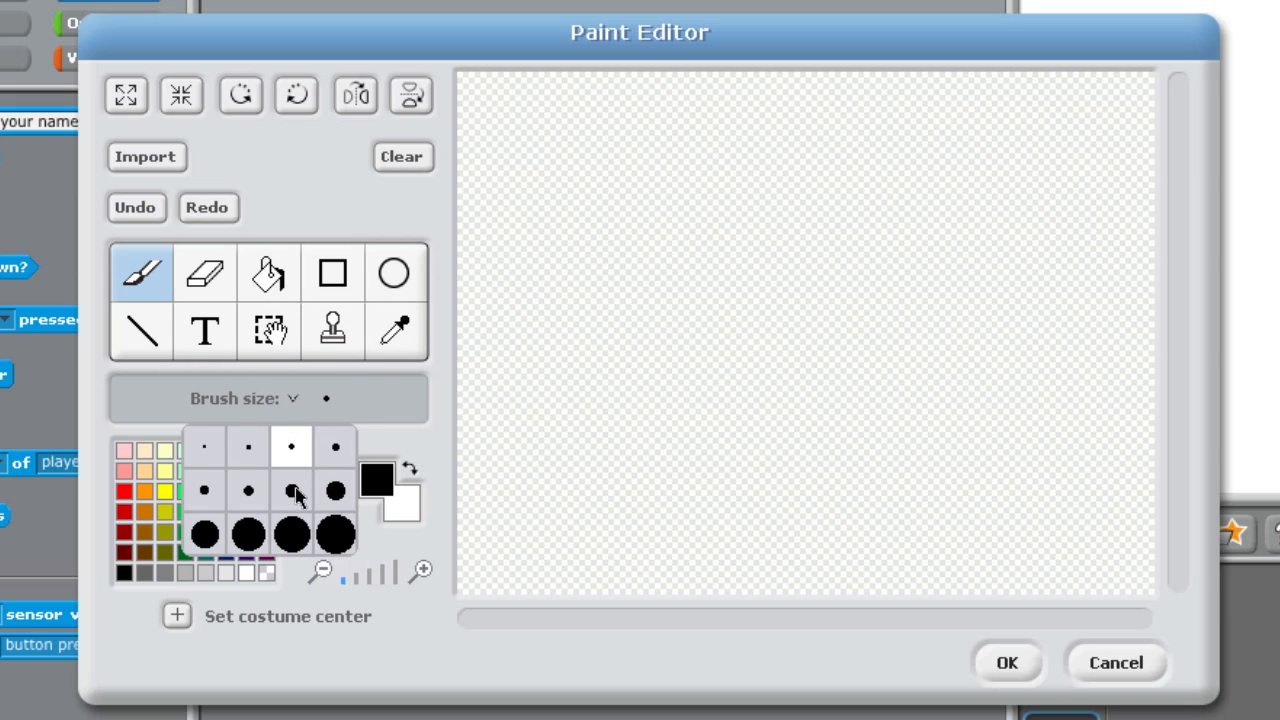
{"action": "left_click", "coordinate": [292, 494]}
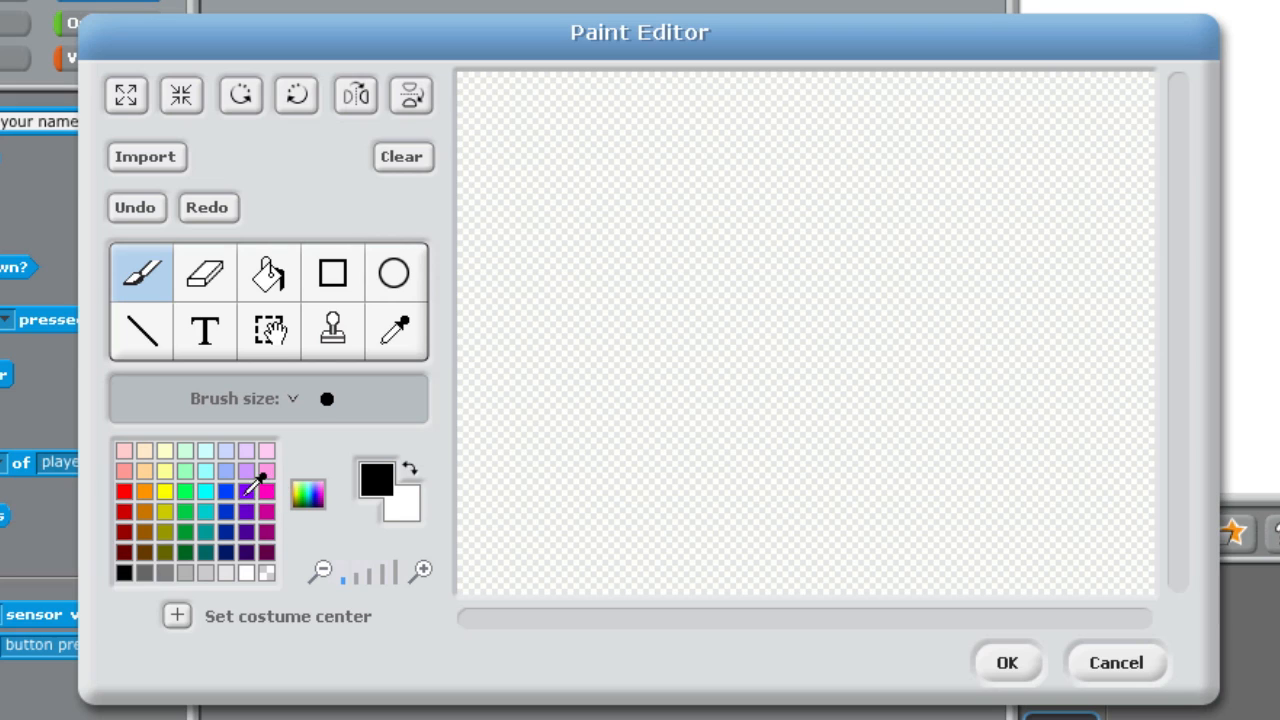
{"action": "left_click", "coordinate": [222, 498]}
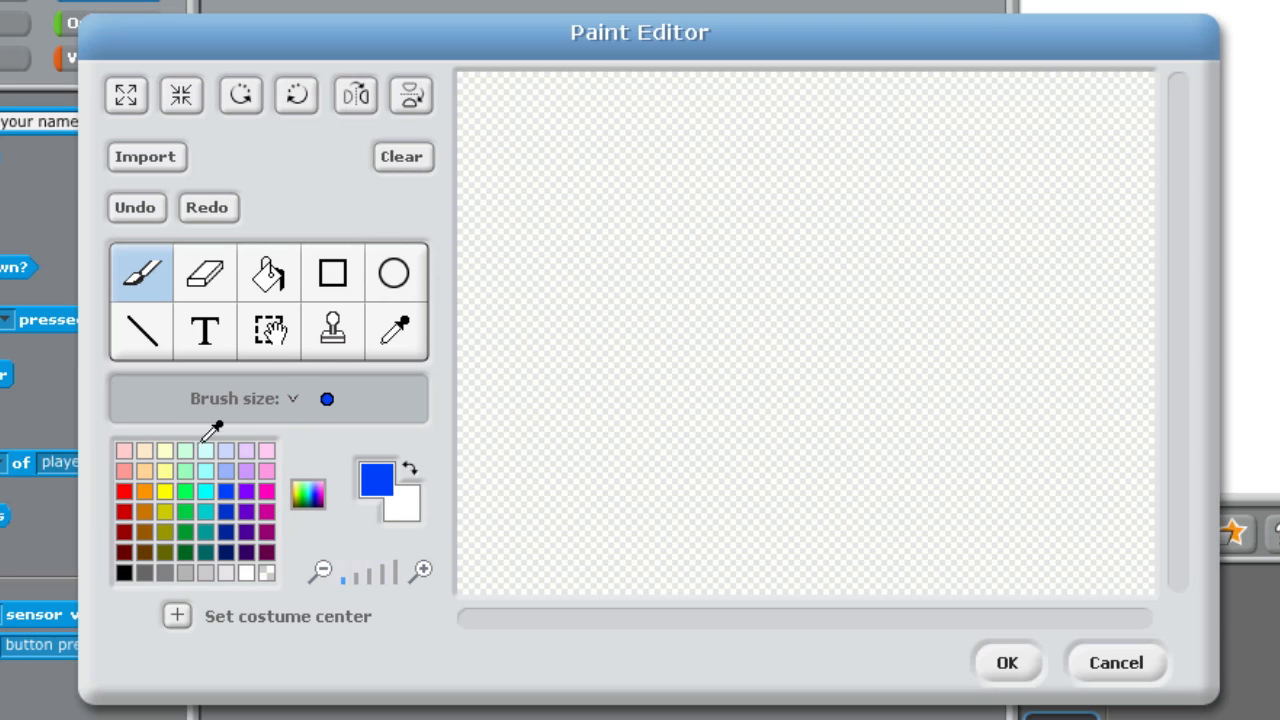
{"action": "left_click", "coordinate": [332, 272]}
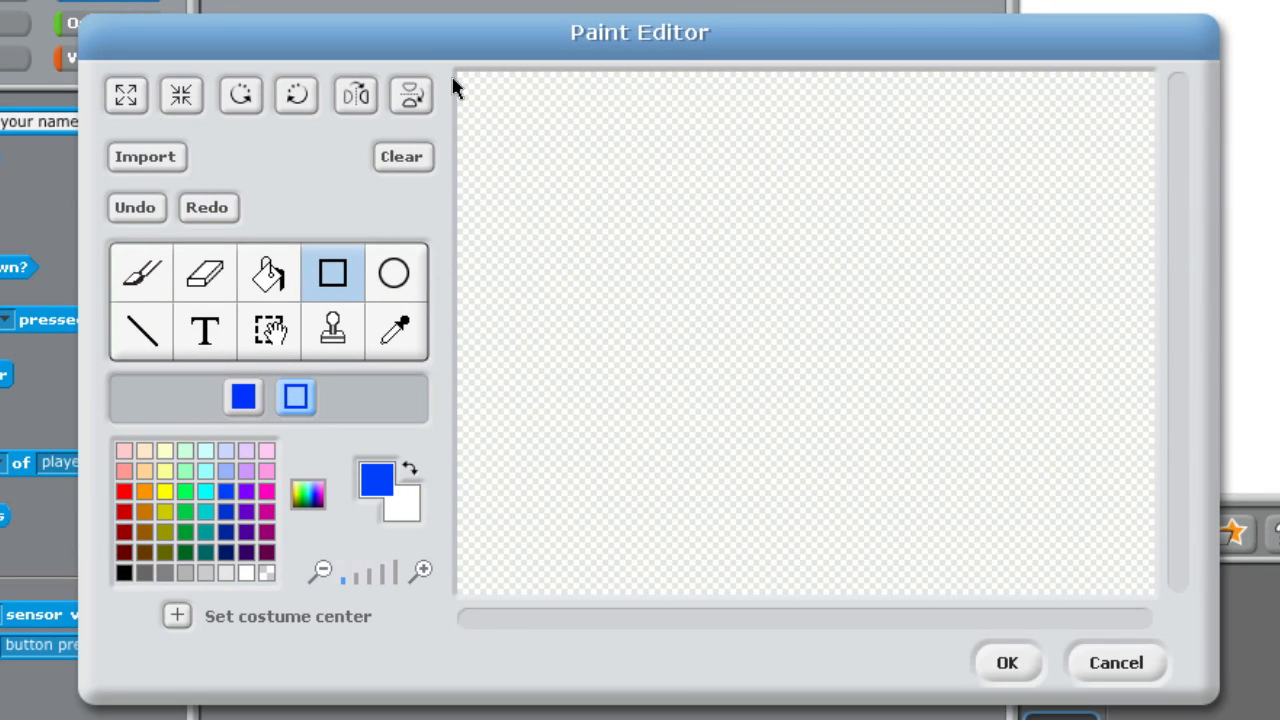
{"action": "mouse_move", "coordinate": [462, 72]}
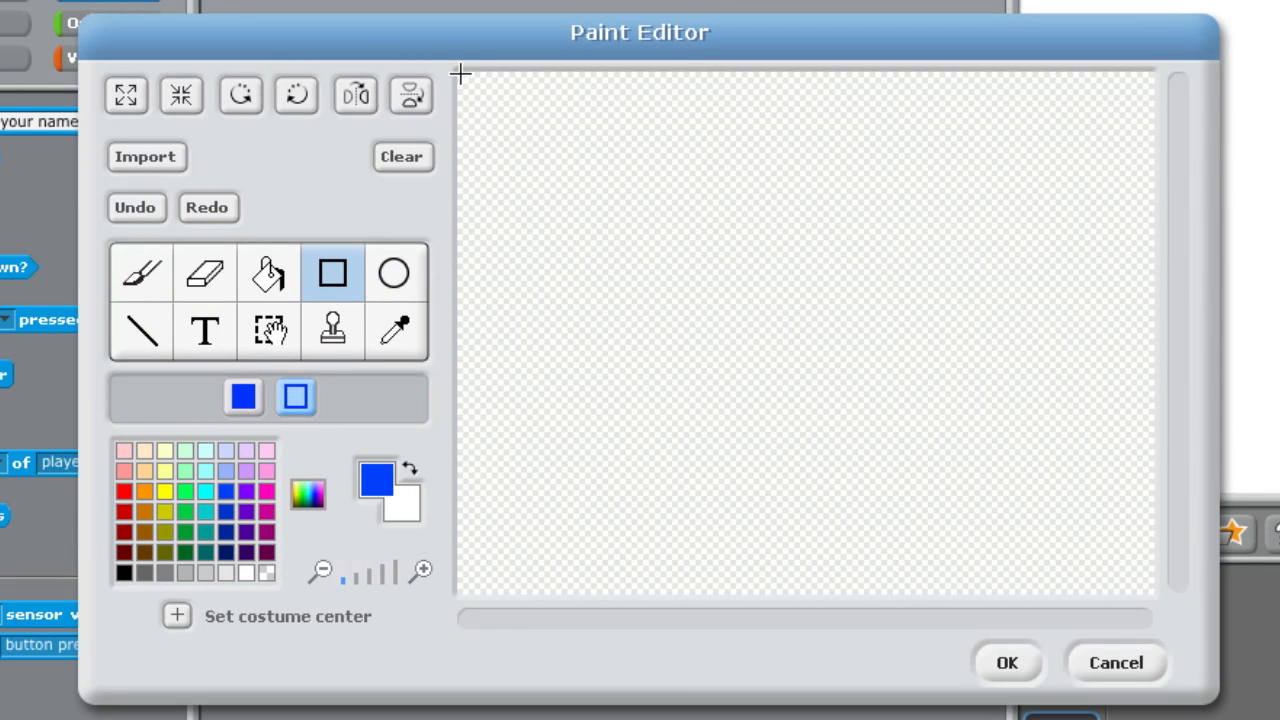
{"action": "left_click_drag", "start_coordinate": [464, 76], "coordinate": [1112, 582]}
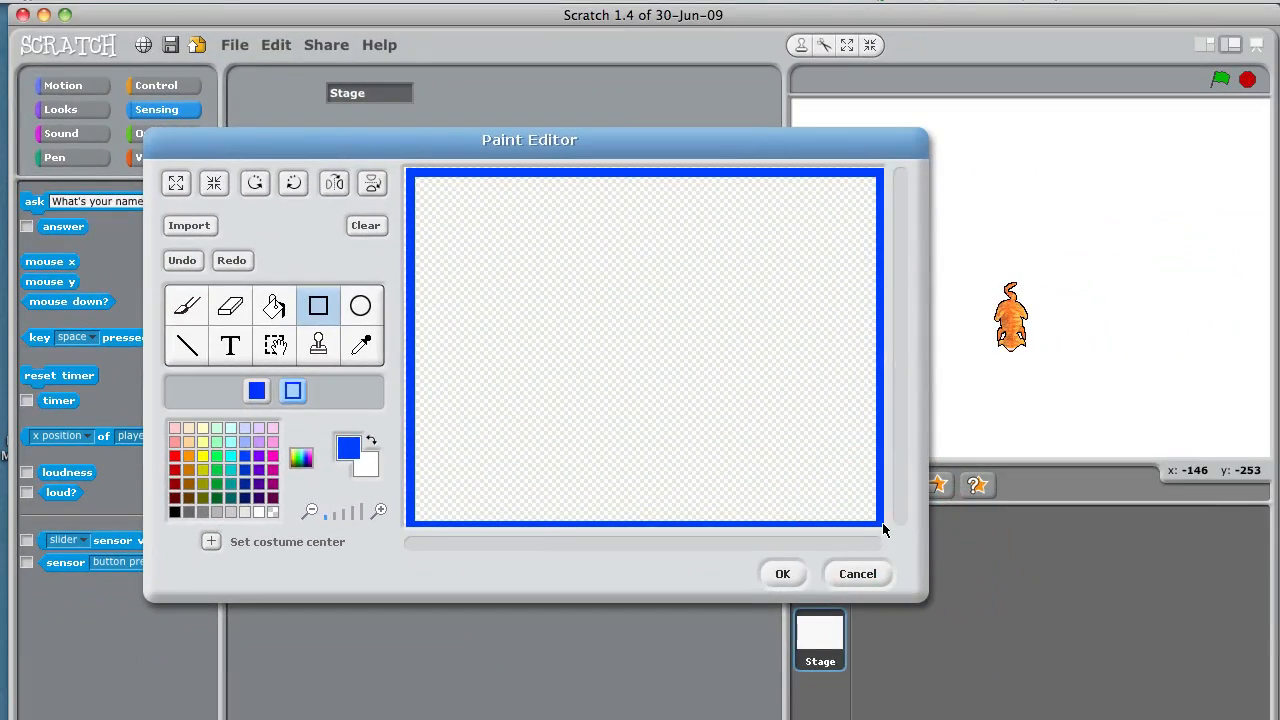
Save the blue-bordered background1 so the stage shows the blue frame
{"action": "left_click", "coordinate": [784, 572]}
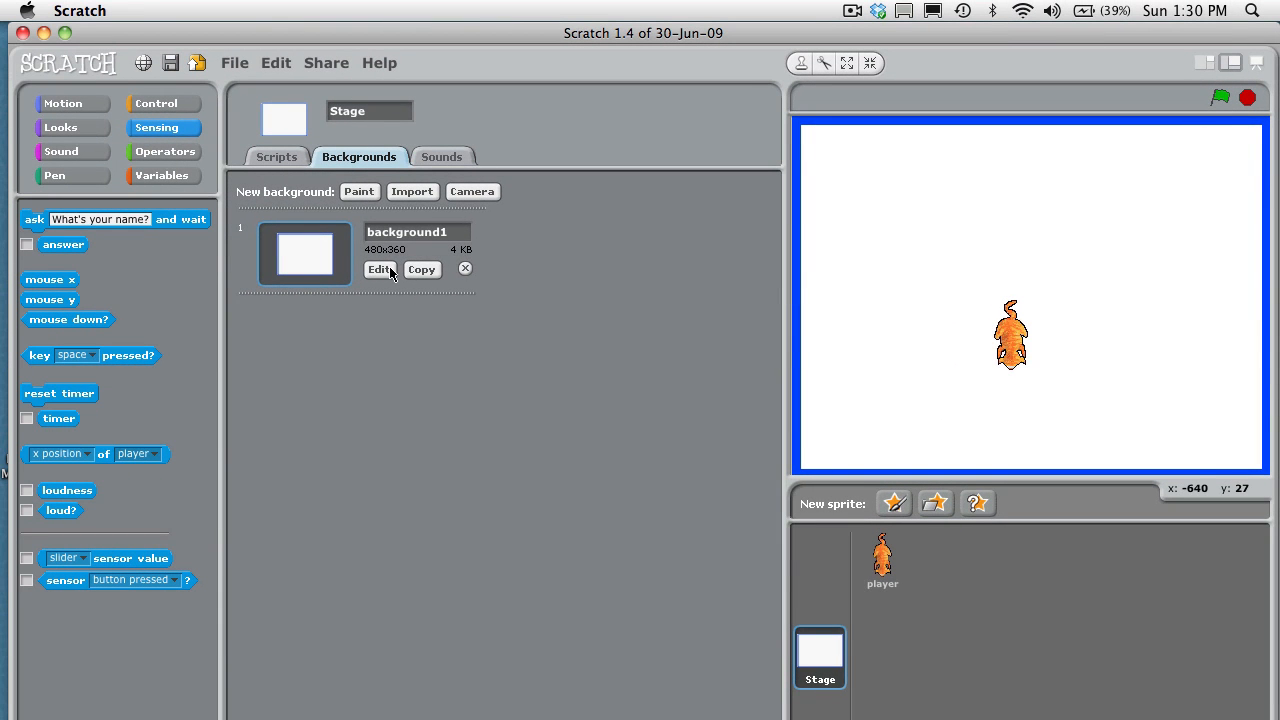
Reopen background1, thicken the brush and ready the Line tool for black walls
{"action": "left_click", "coordinate": [380, 268]}
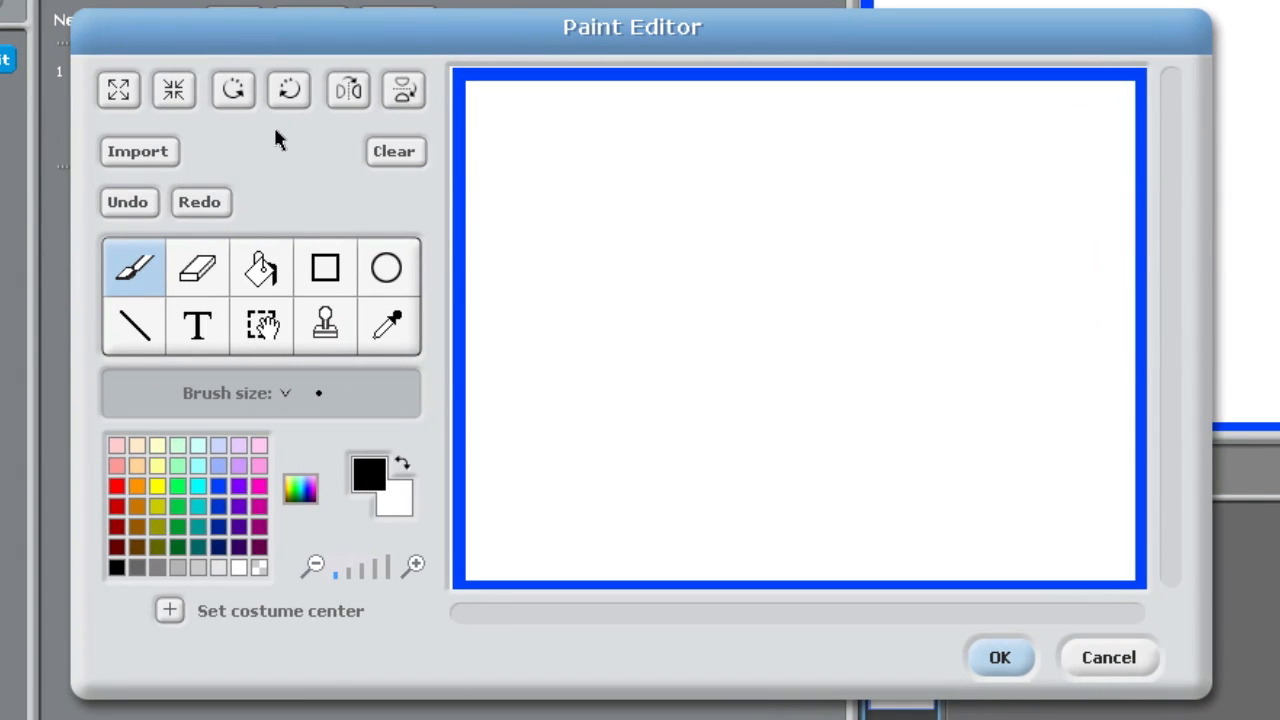
{"action": "mouse_move", "coordinate": [272, 186]}
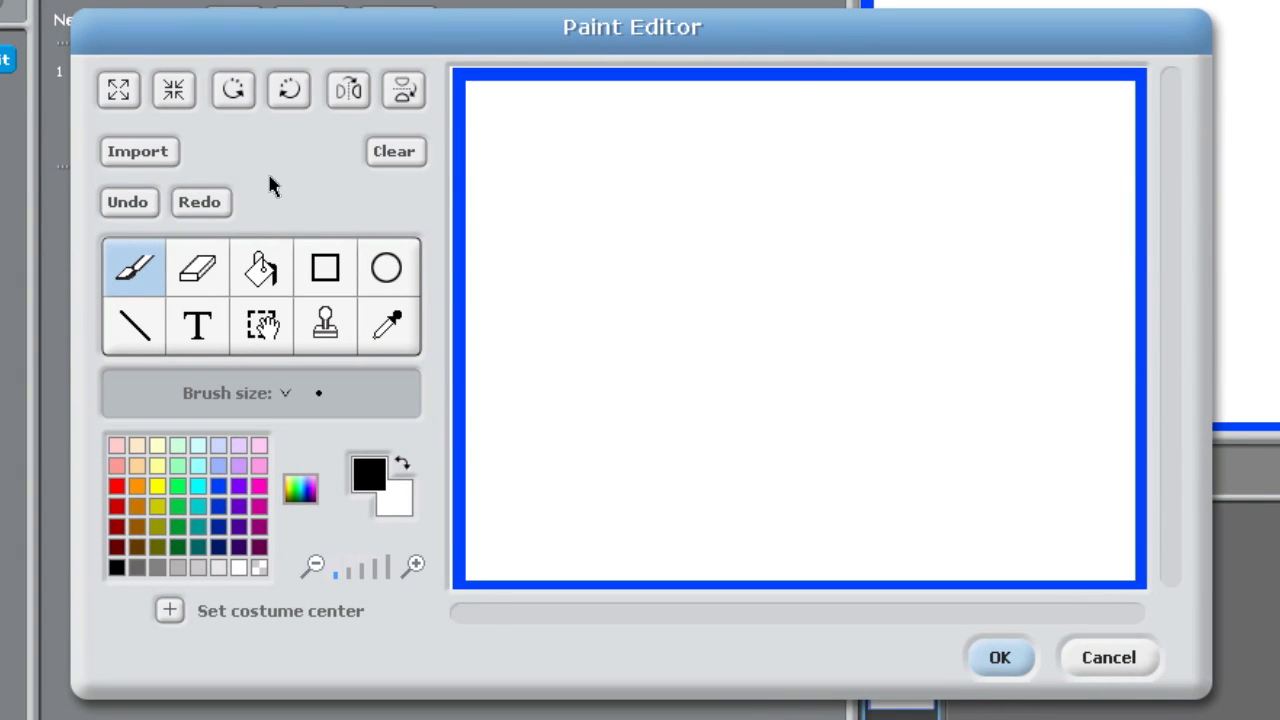
{"action": "mouse_move", "coordinate": [186, 328]}
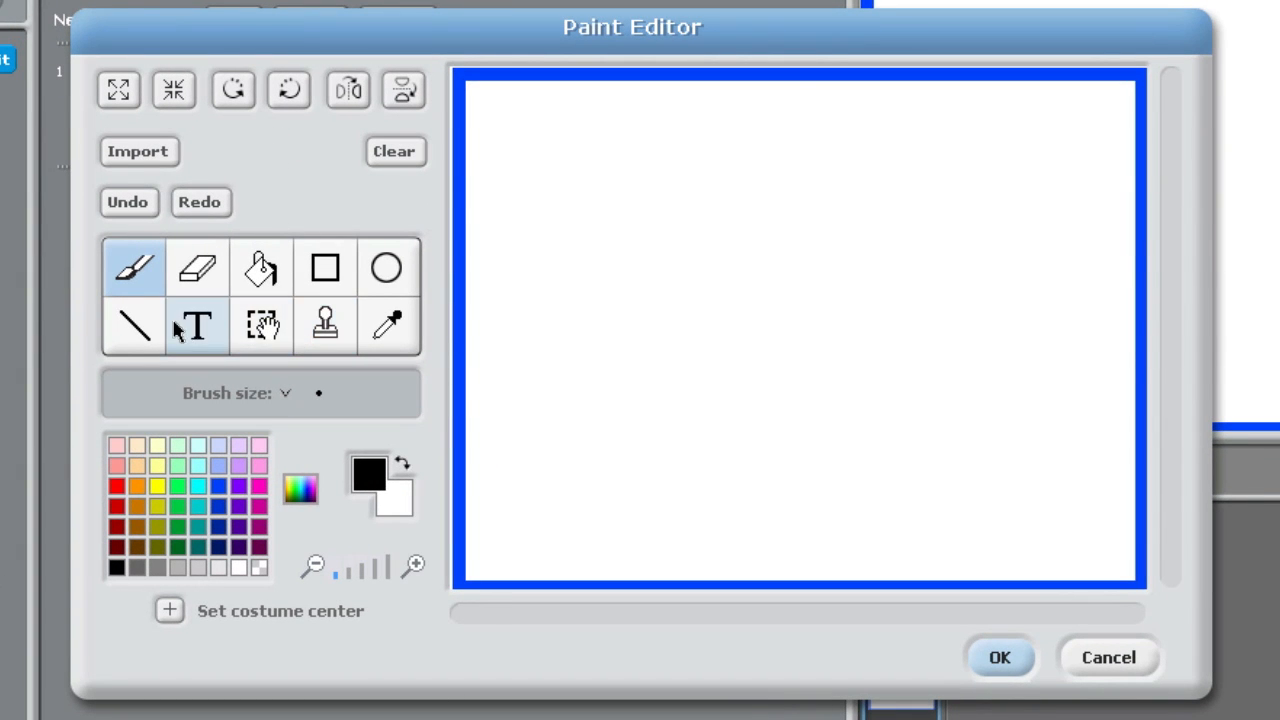
{"action": "mouse_move", "coordinate": [290, 406]}
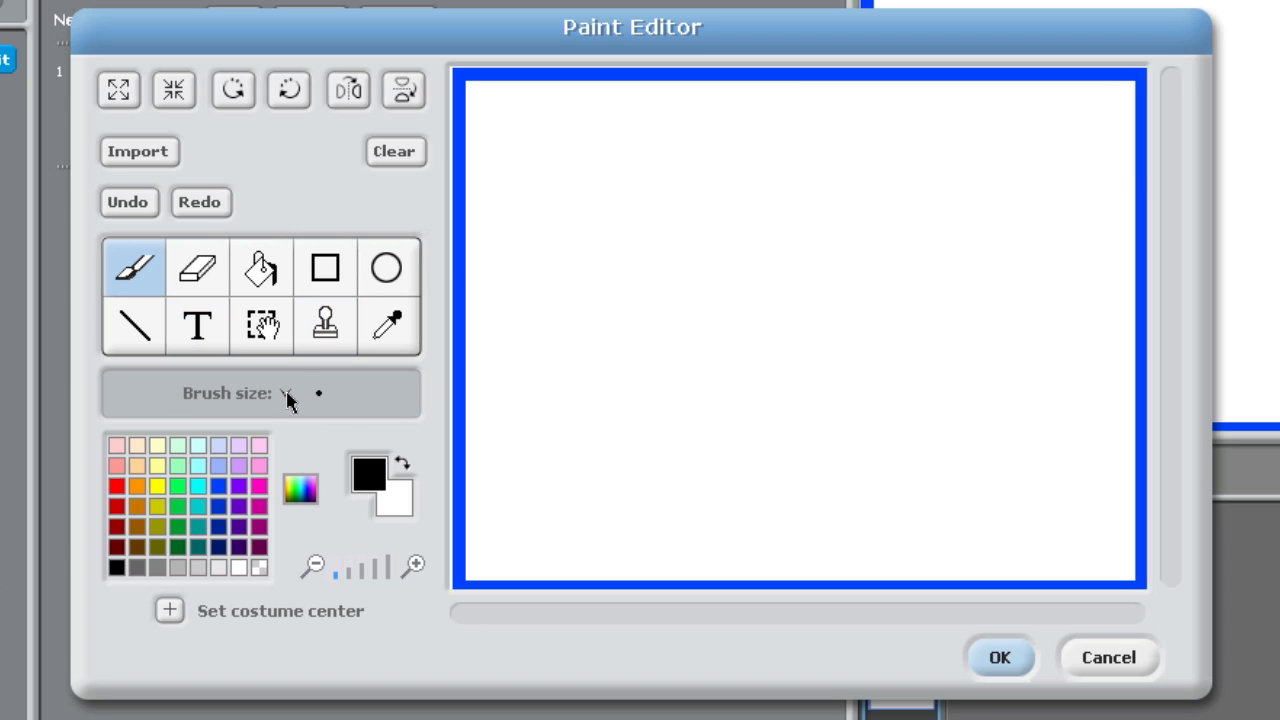
{"action": "left_click", "coordinate": [290, 400]}
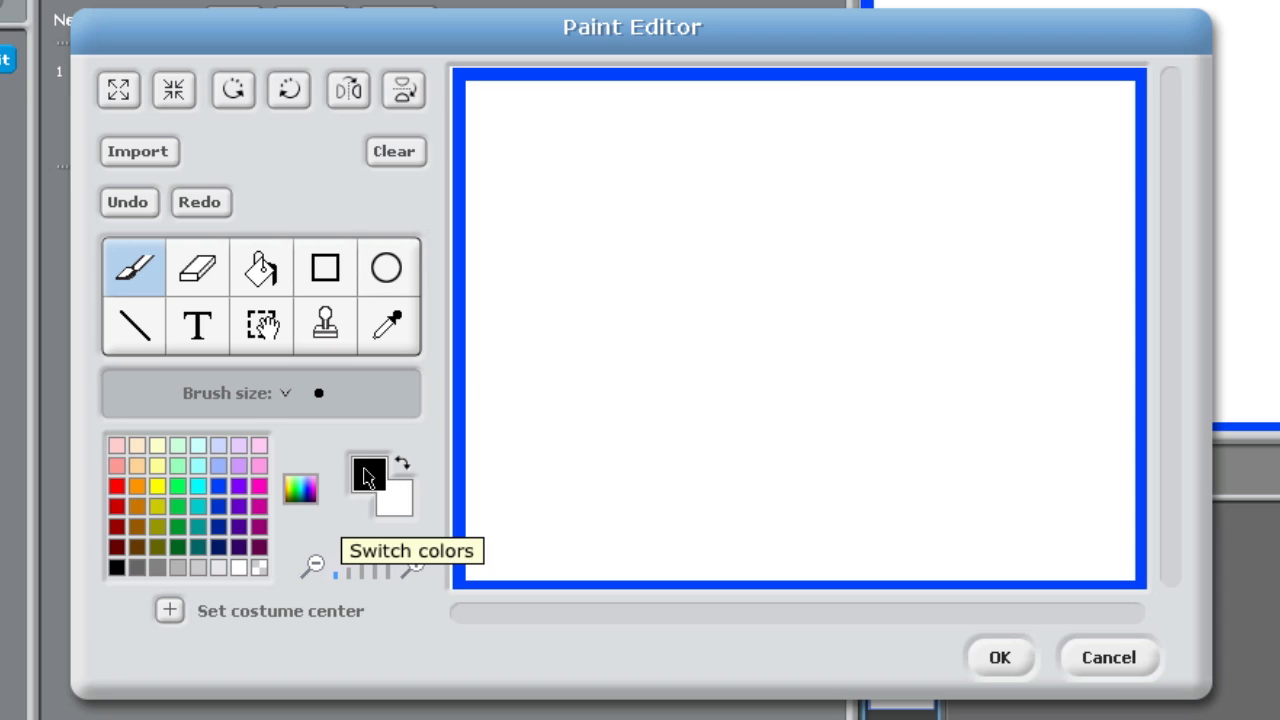
{"action": "mouse_move", "coordinate": [132, 328]}
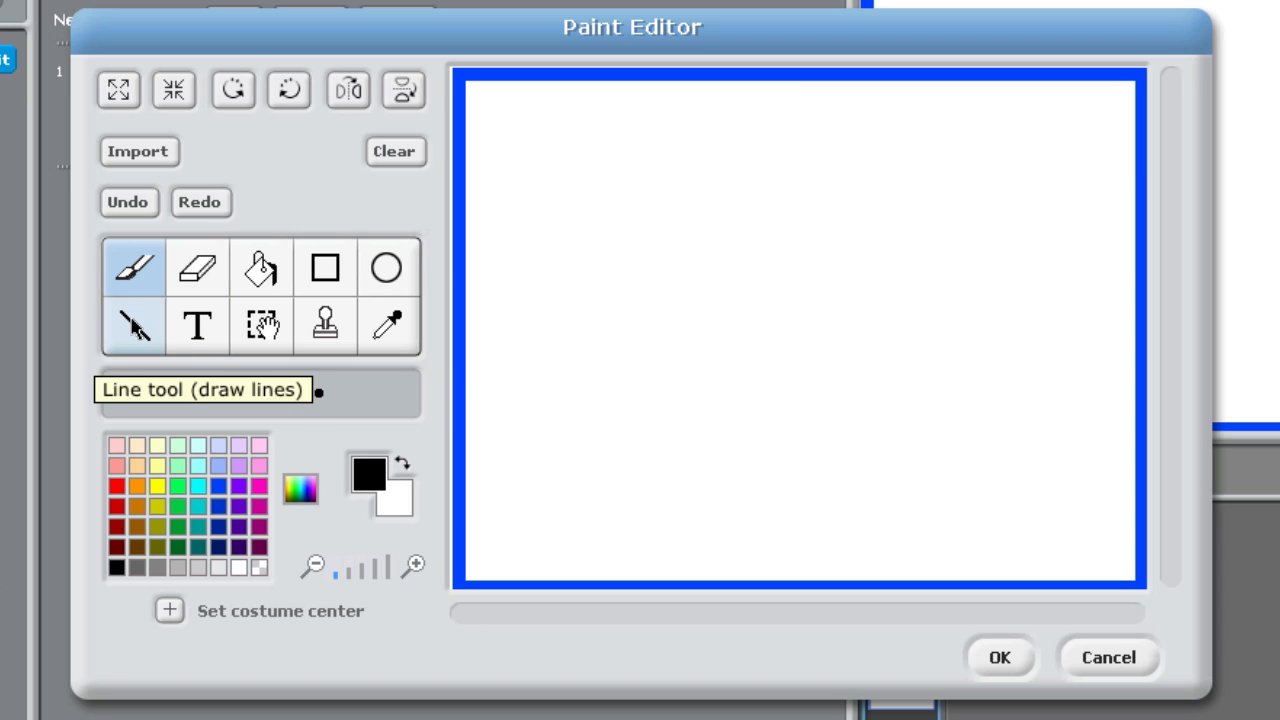
{"action": "left_click", "coordinate": [132, 324]}
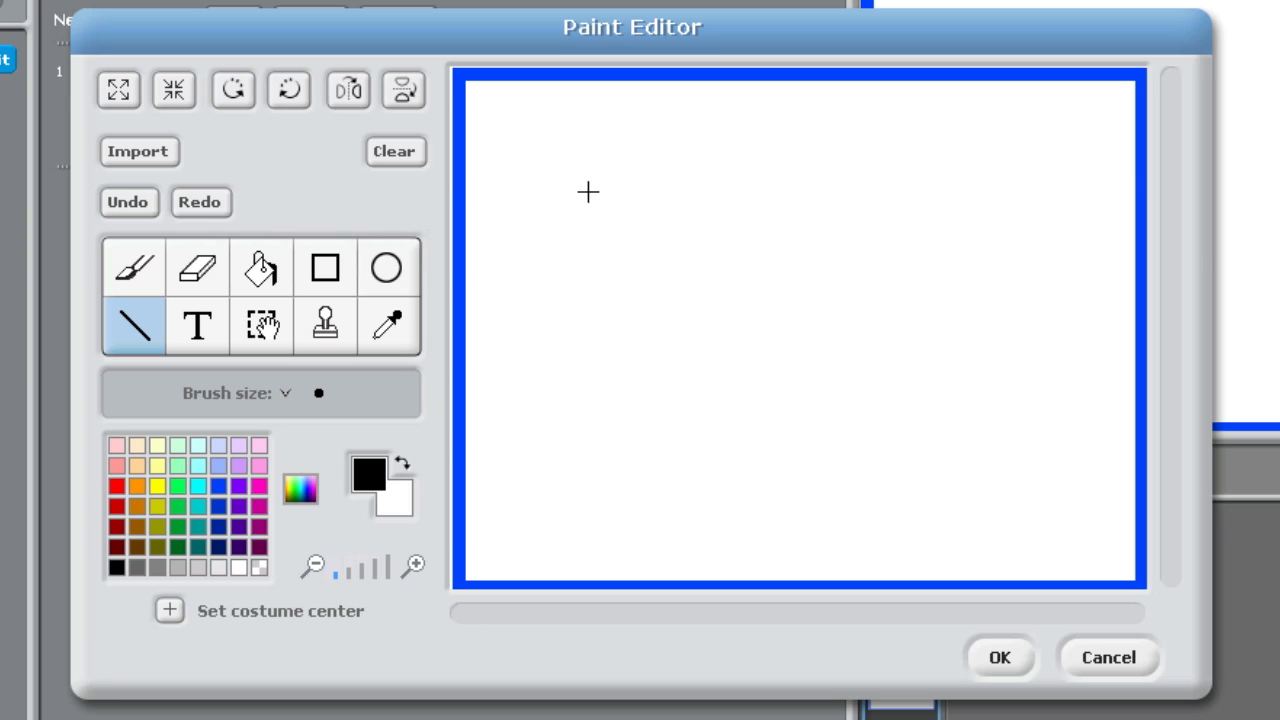
{"action": "mouse_move", "coordinate": [628, 188]}
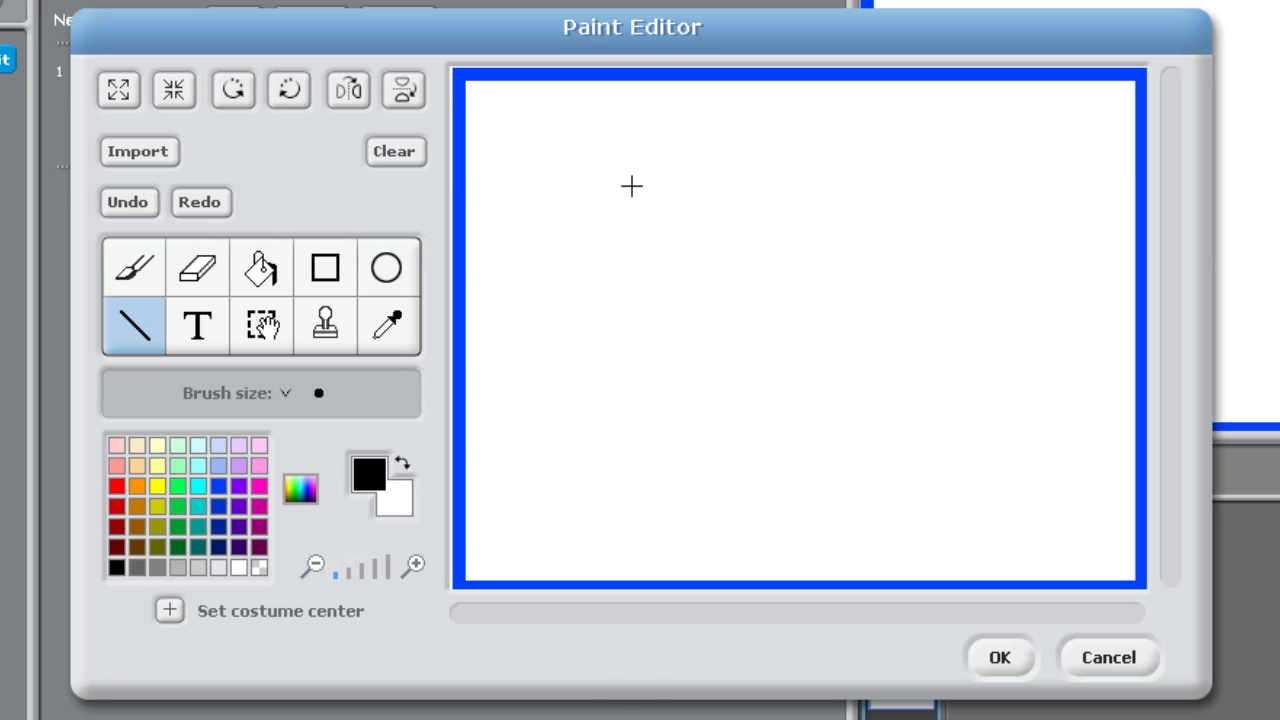
Draw a black U-shaped wall and an upside-down-U wall inside the blue border
{"action": "left_click_drag", "start_coordinate": [632, 180], "coordinate": [644, 384]}
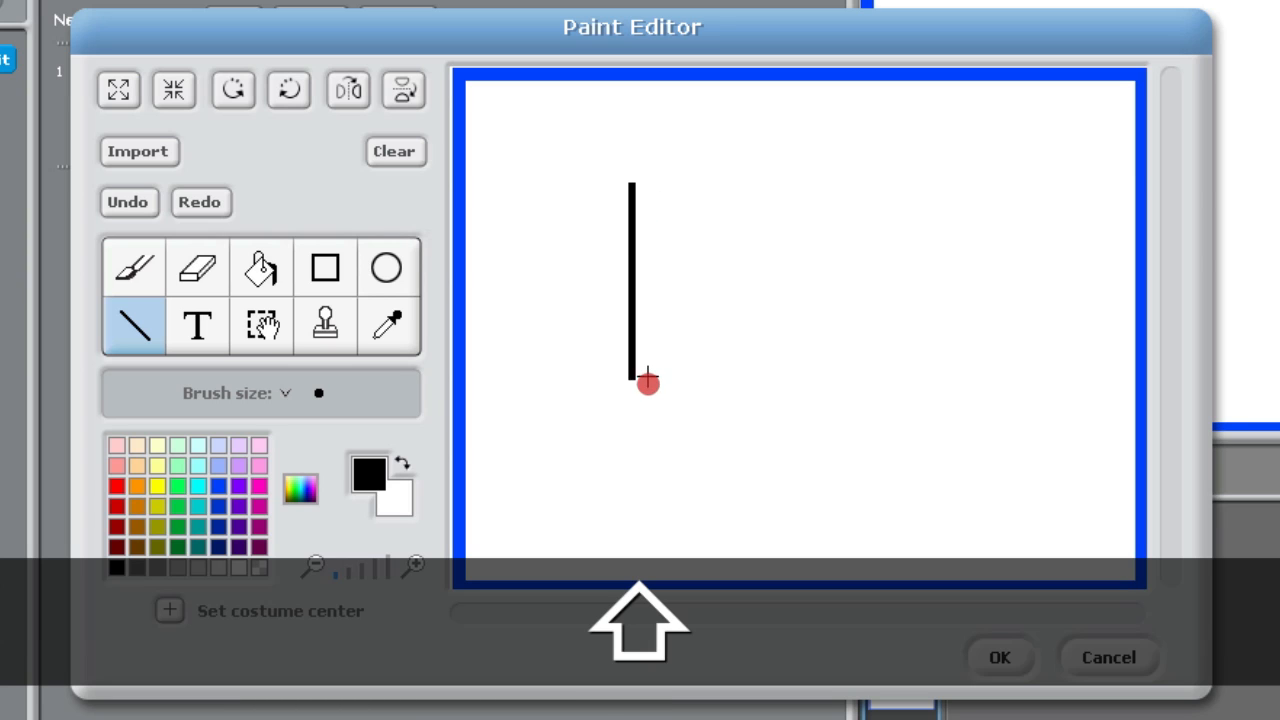
{"action": "left_click_drag", "start_coordinate": [648, 384], "coordinate": [644, 428]}
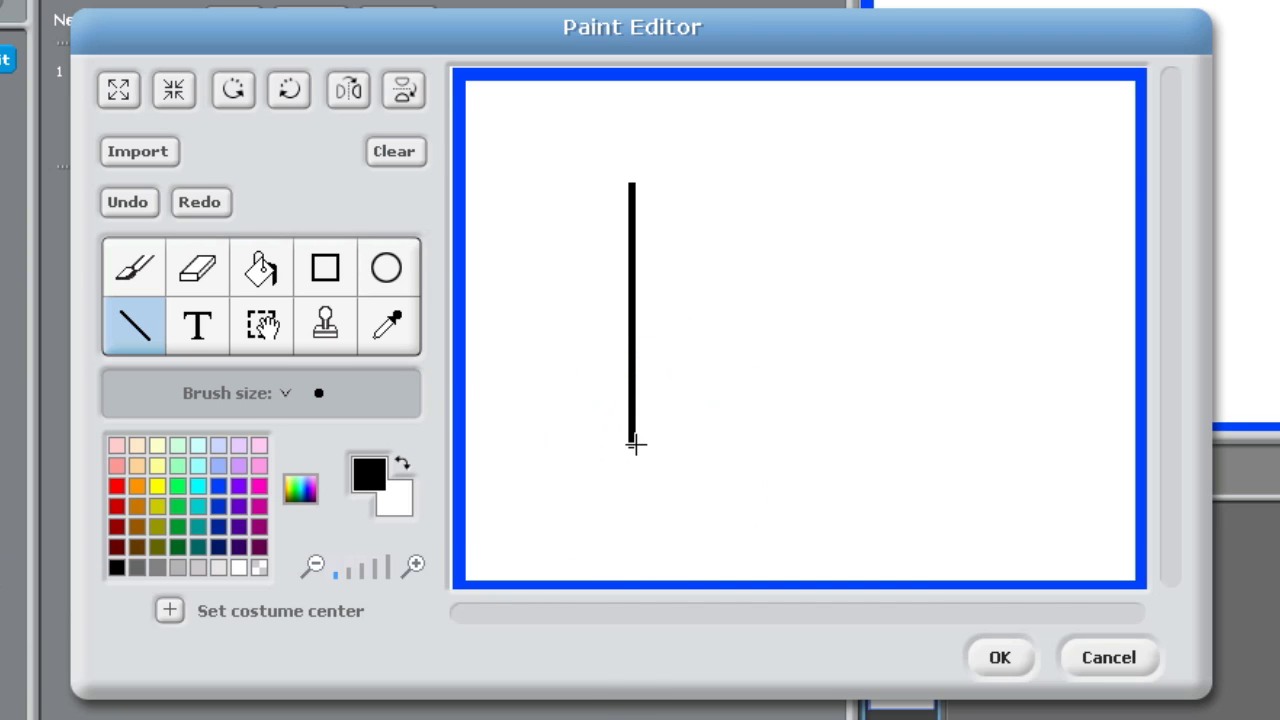
{"action": "left_click_drag", "start_coordinate": [632, 444], "coordinate": [748, 460]}
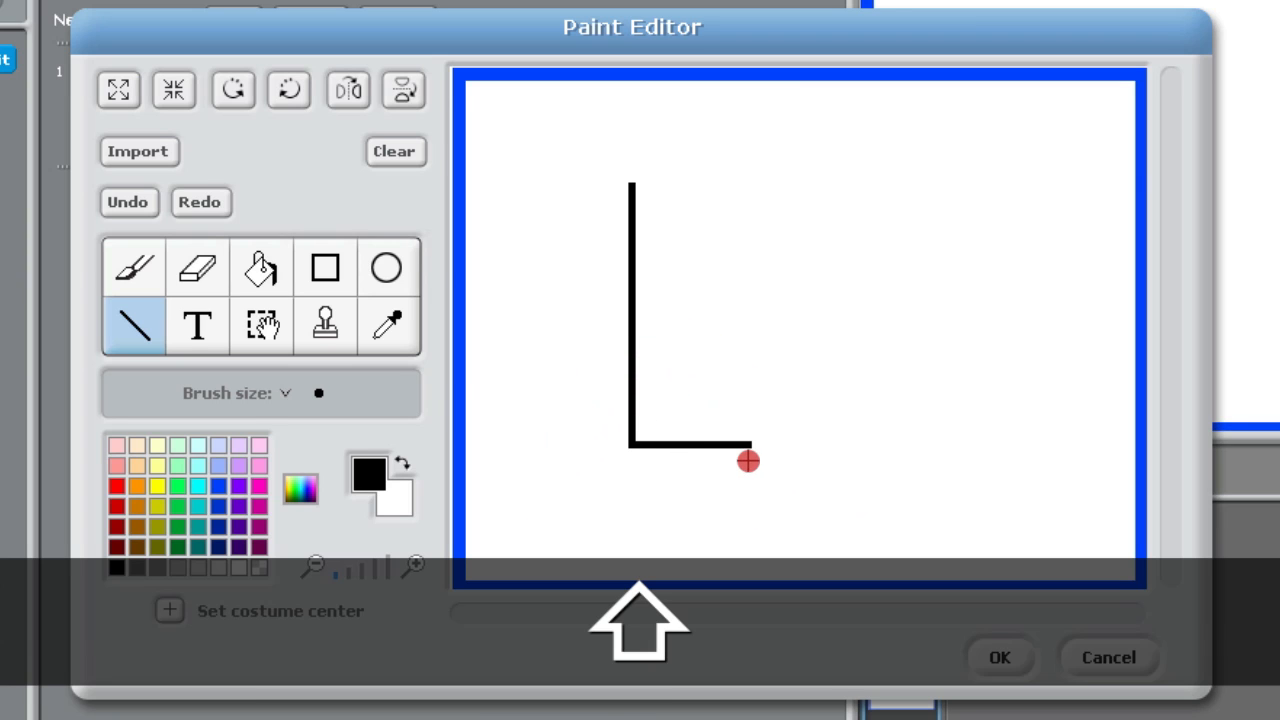
{"action": "left_click_drag", "start_coordinate": [748, 460], "coordinate": [770, 168]}
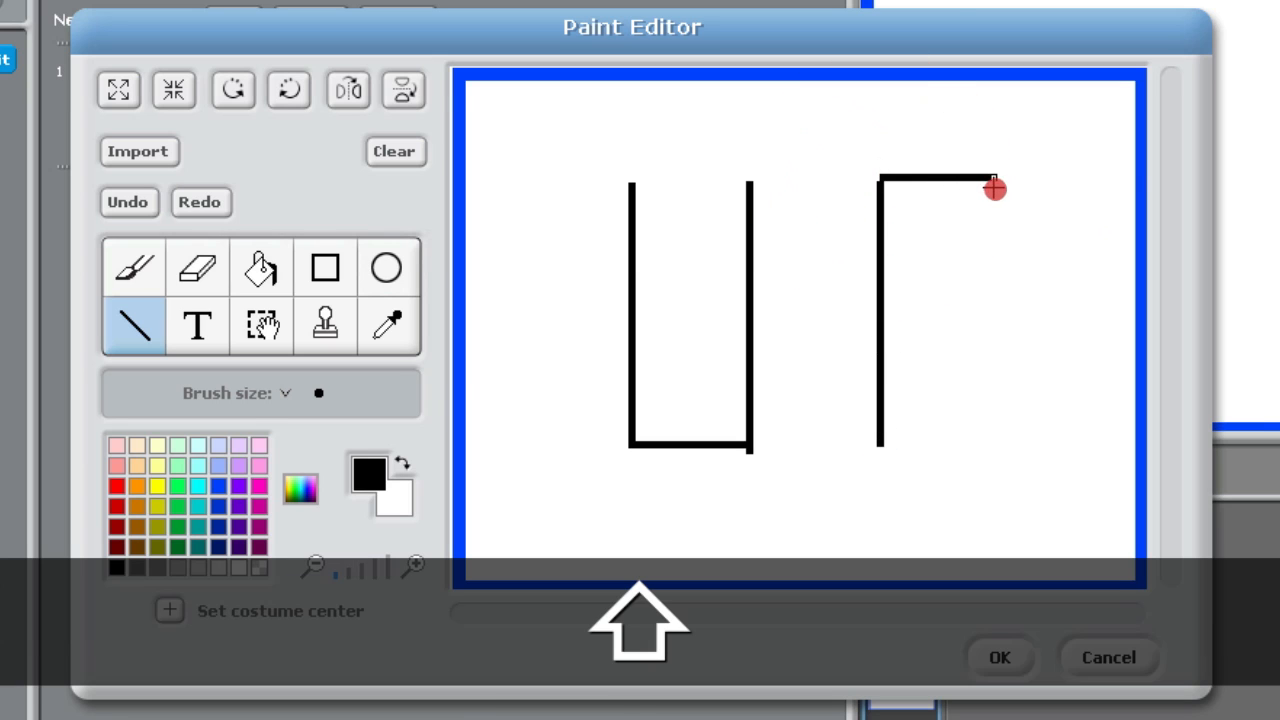
{"action": "left_click_drag", "start_coordinate": [994, 188], "coordinate": [994, 380]}
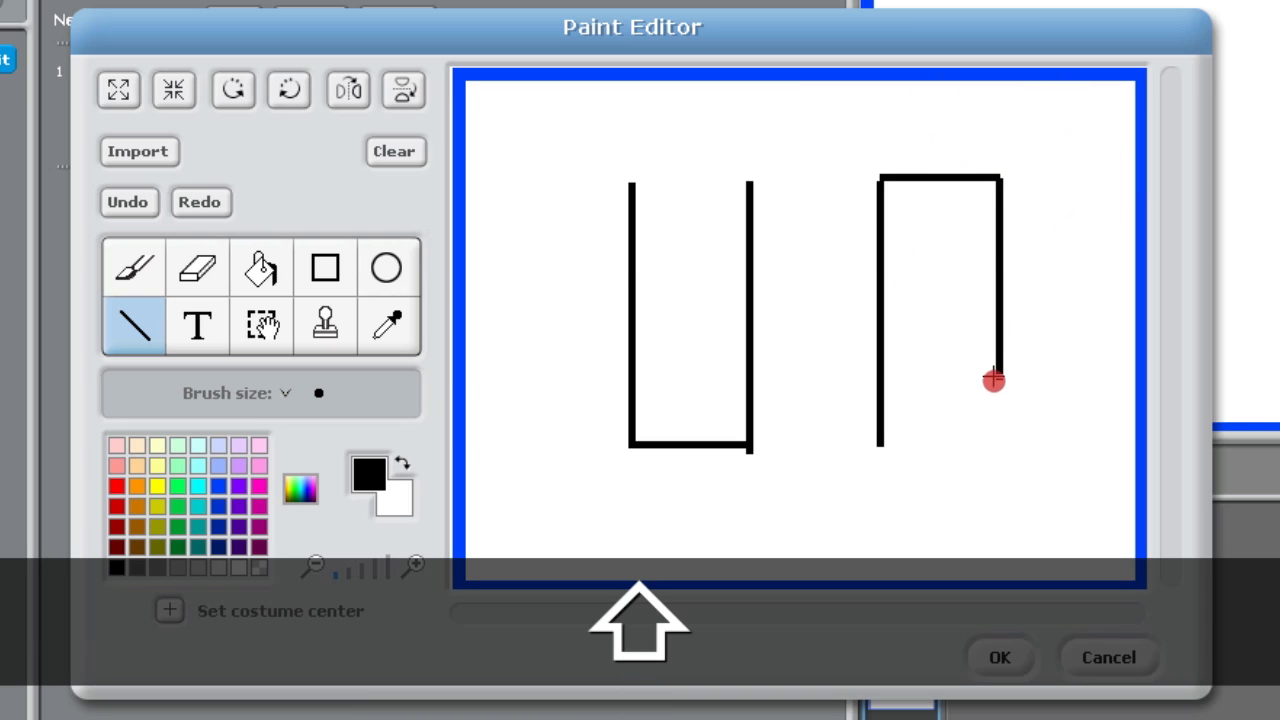
{"action": "left_click_drag", "start_coordinate": [992, 380], "coordinate": [992, 448]}
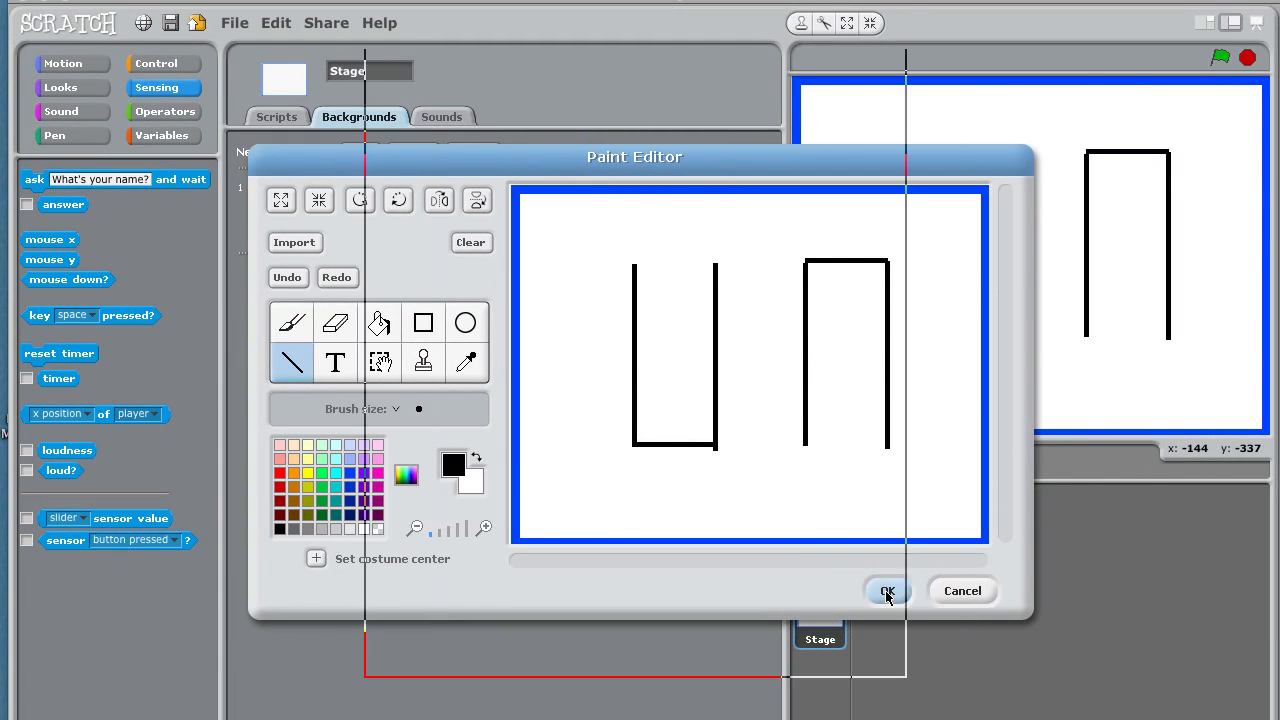
Apply the maze-wall background to the stage and move the cat to the top-left corner
{"action": "left_click", "coordinate": [888, 592]}
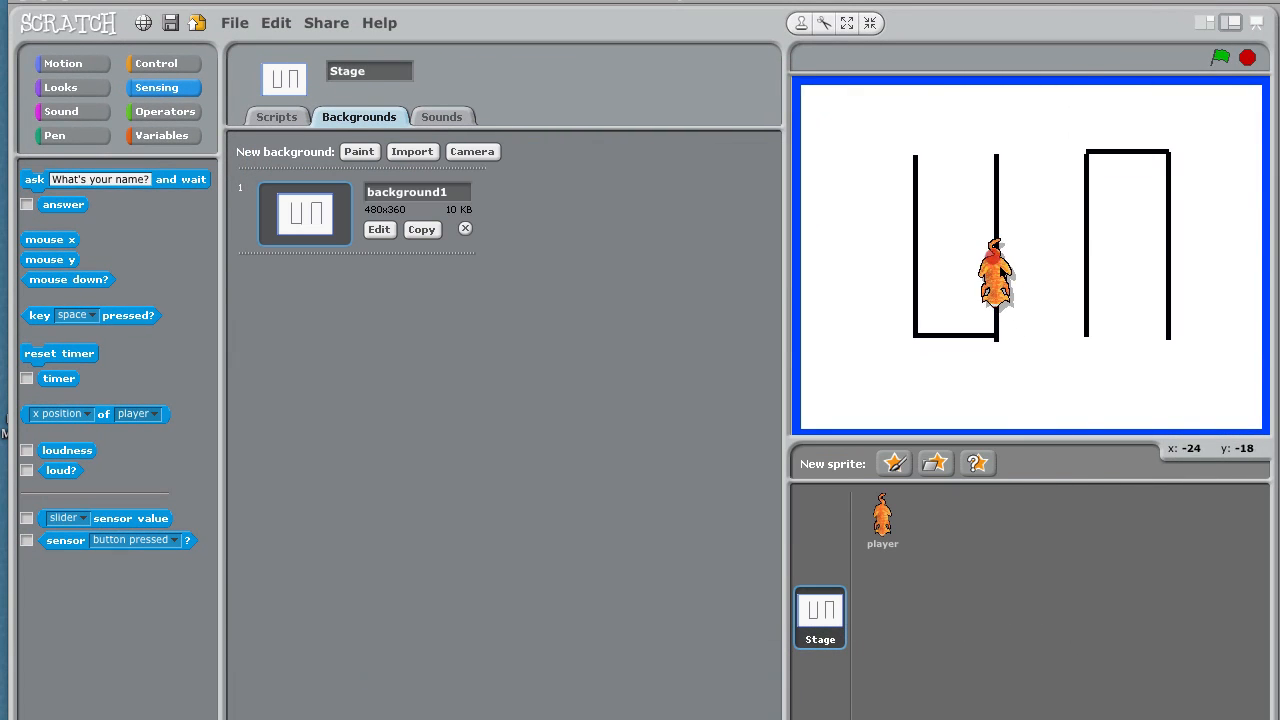
{"action": "left_click_drag", "start_coordinate": [1000, 276], "coordinate": [956, 250]}
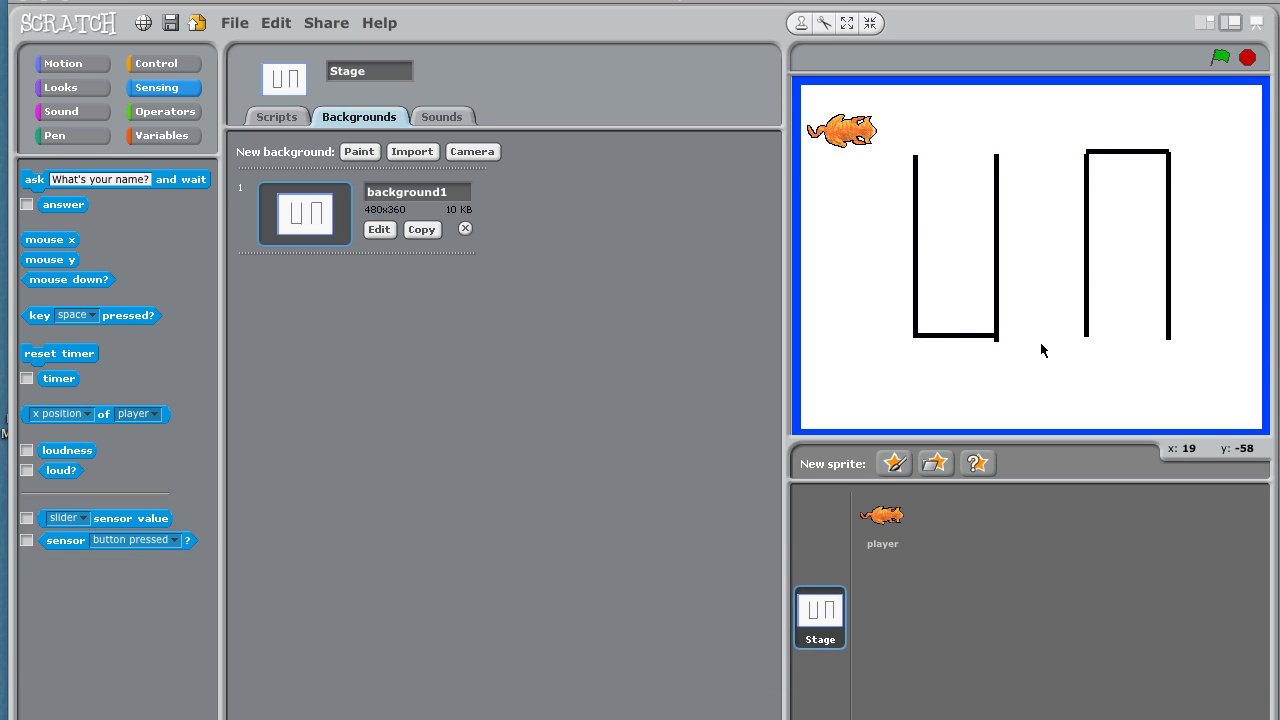
{"action": "mouse_move", "coordinate": [852, 382]}
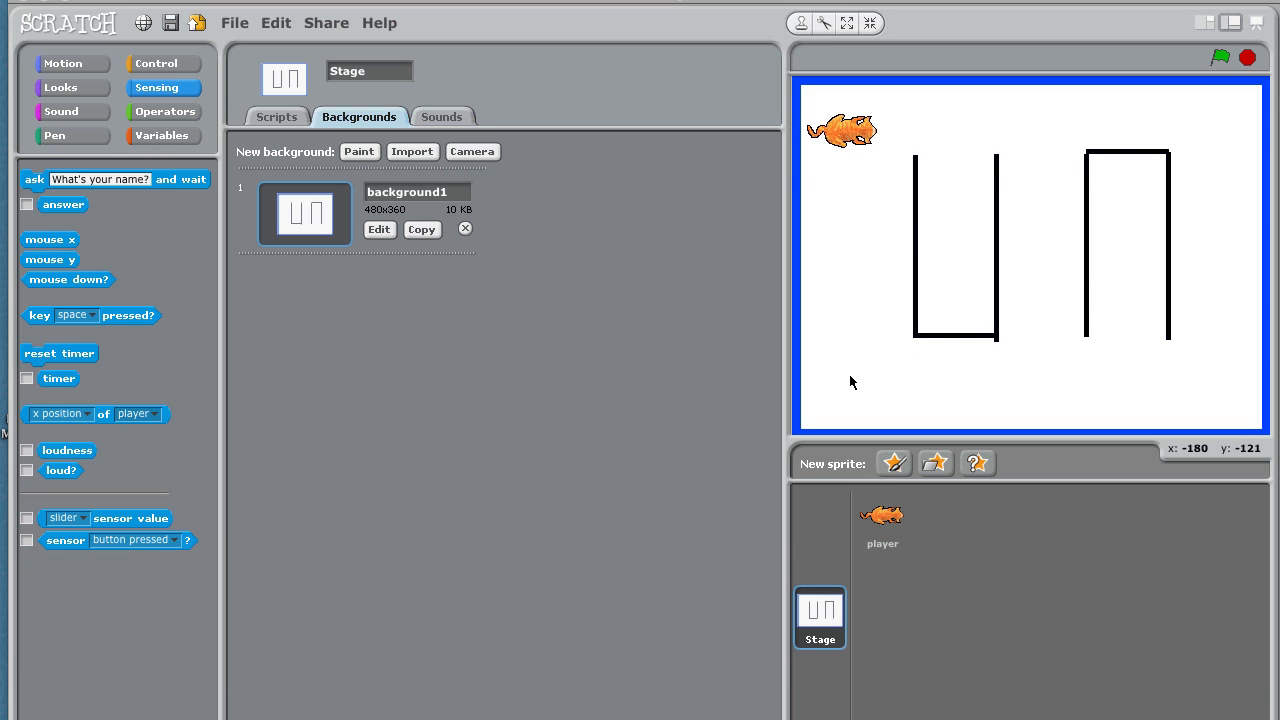
{"action": "mouse_move", "coordinate": [852, 384]}
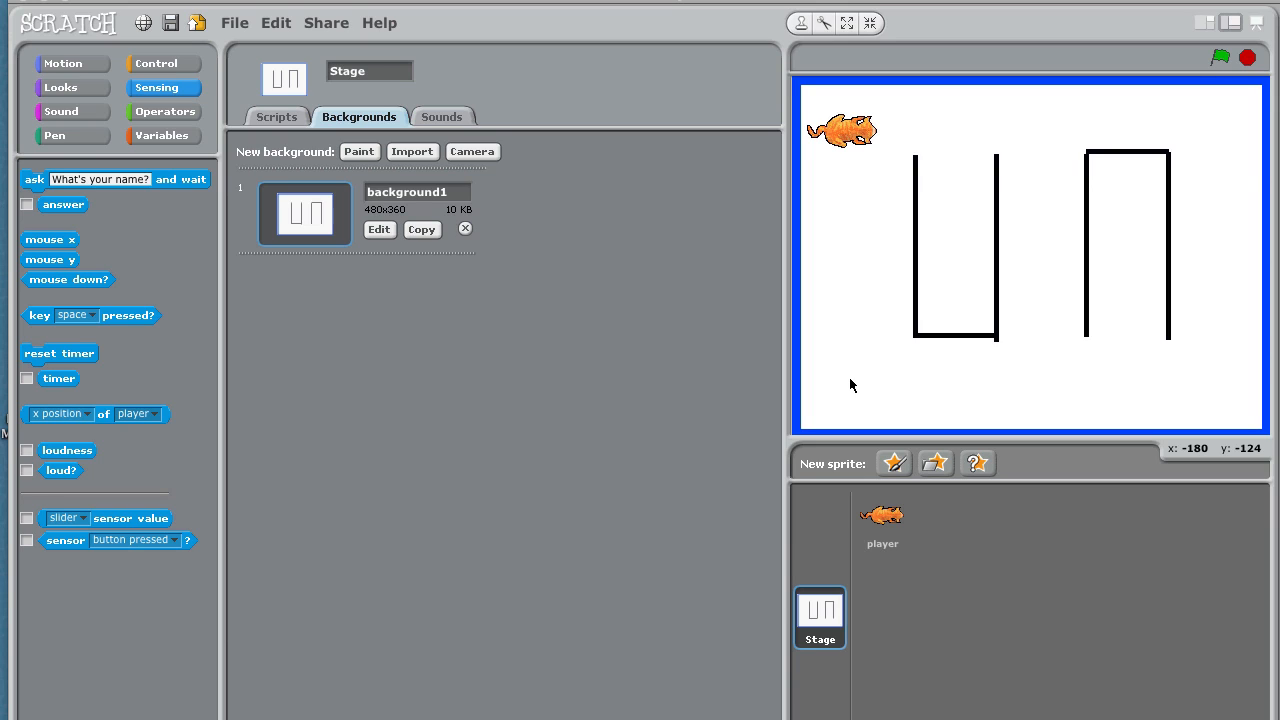
{"action": "mouse_move", "coordinate": [908, 364]}
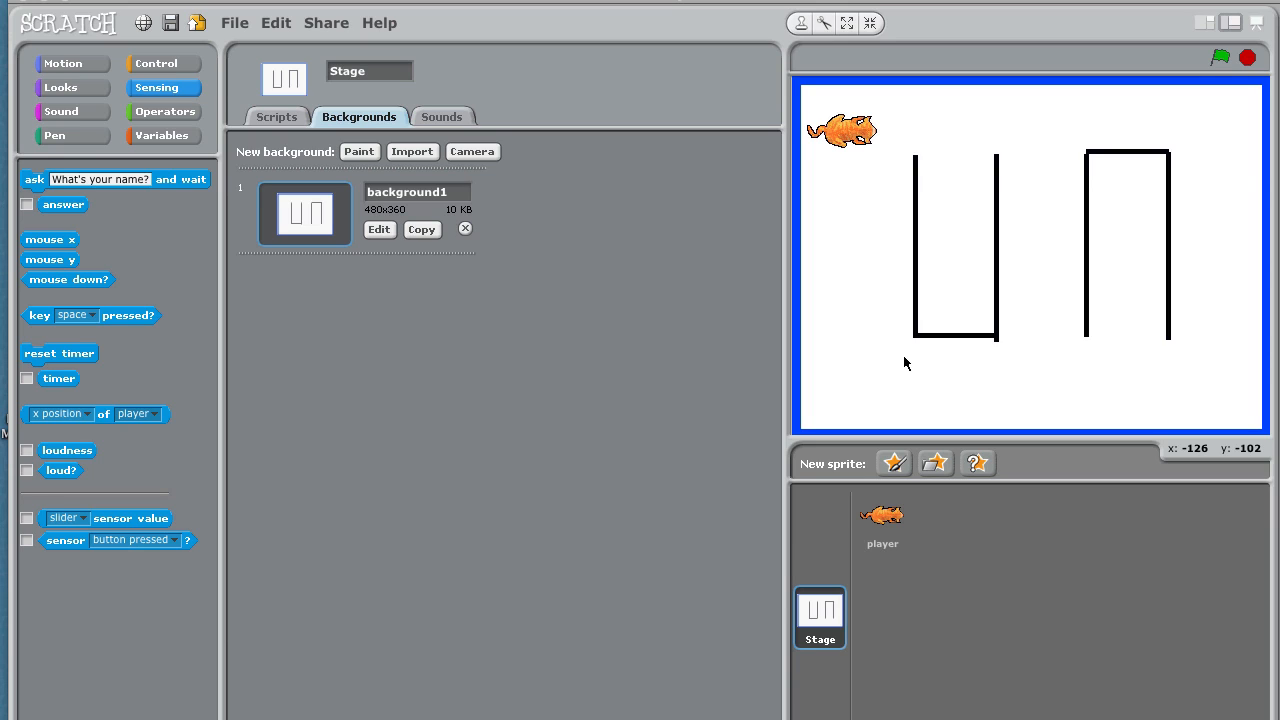
{"action": "mouse_move", "coordinate": [908, 368]}
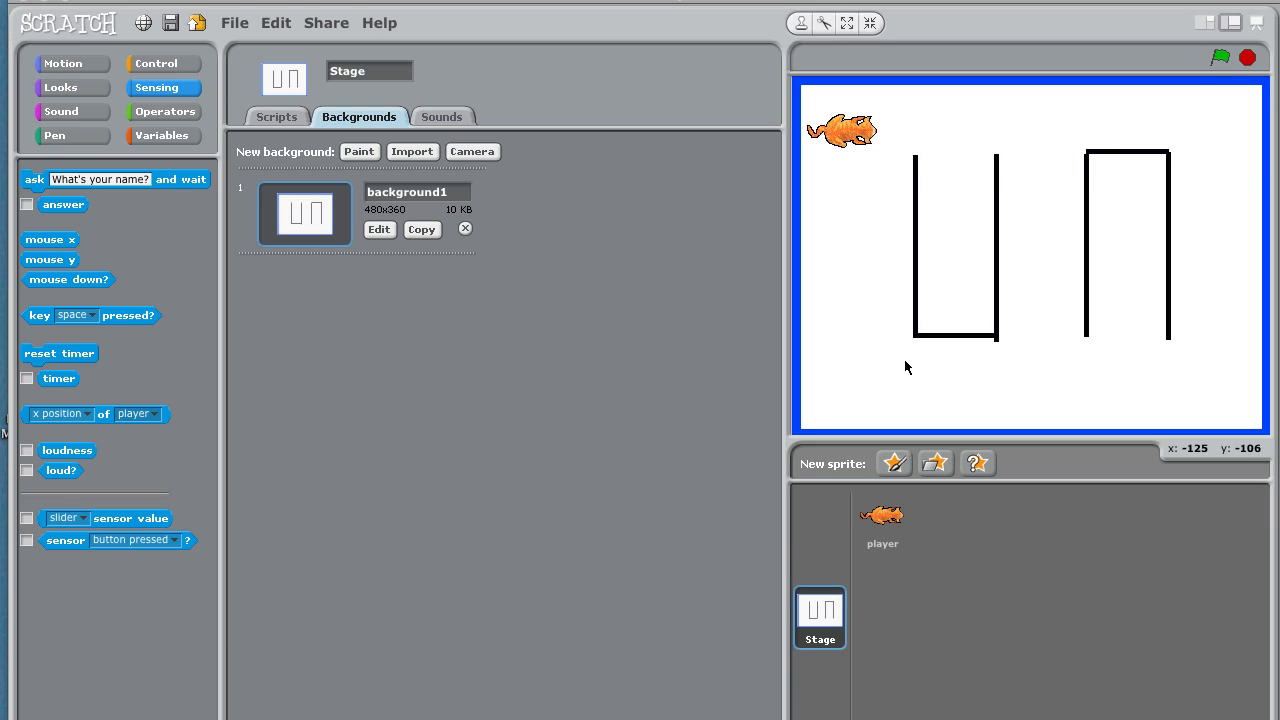
{"action": "mouse_move", "coordinate": [904, 366]}
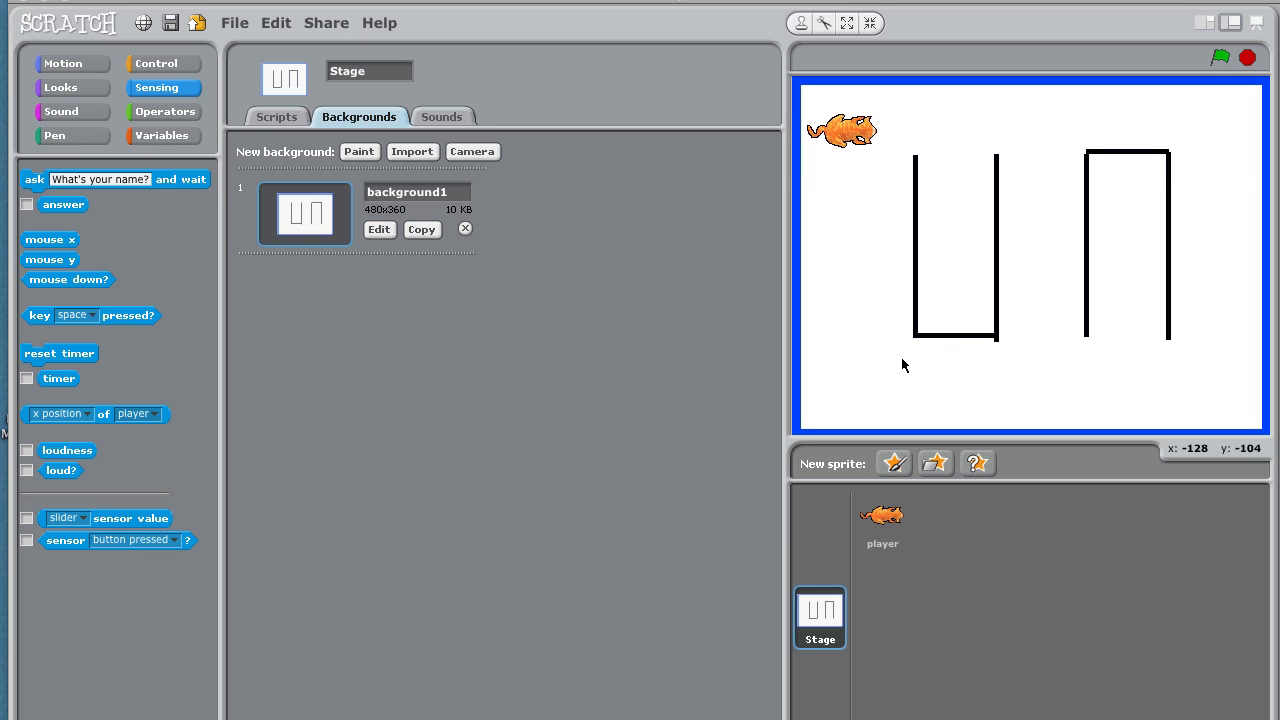